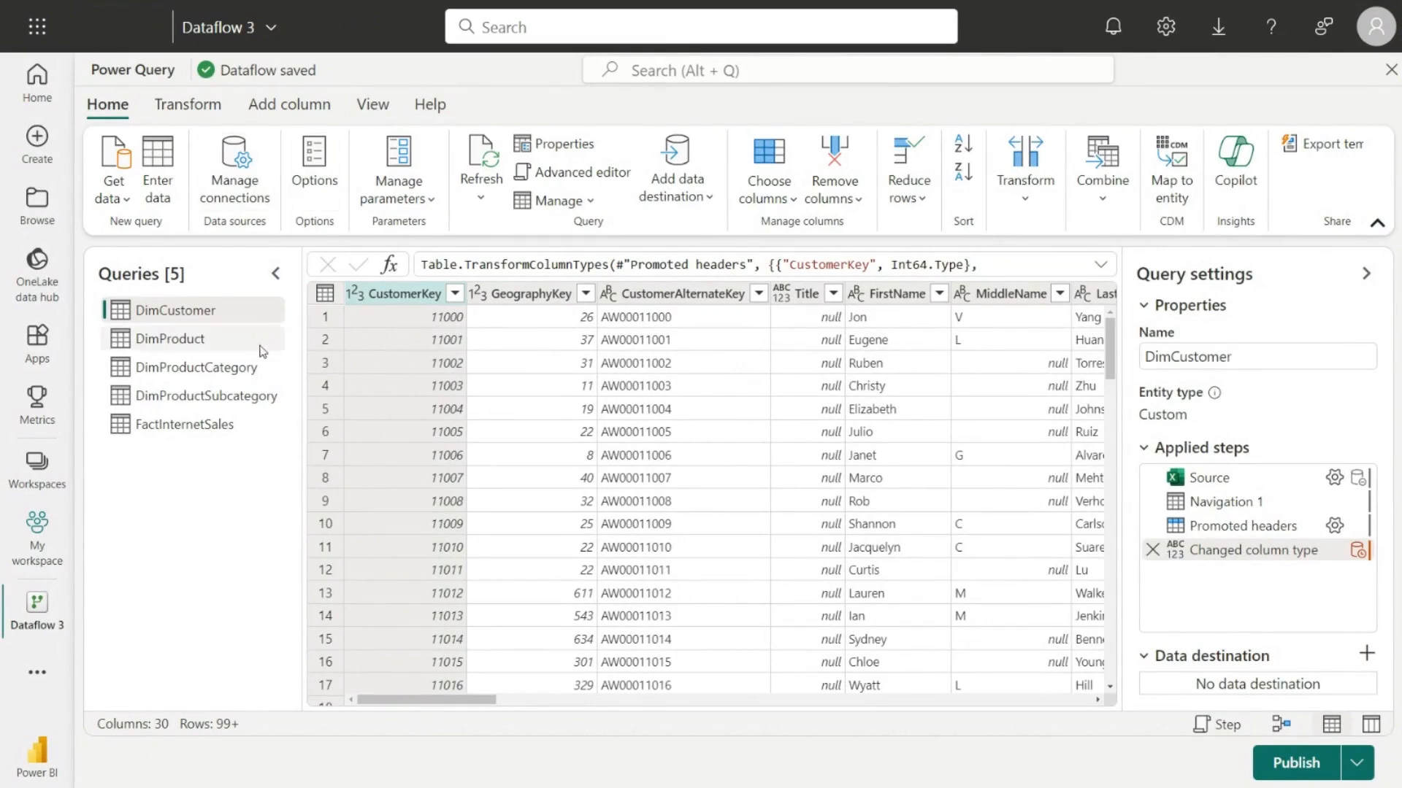
{"action": "mouse_move", "coordinate": [430, 378]}
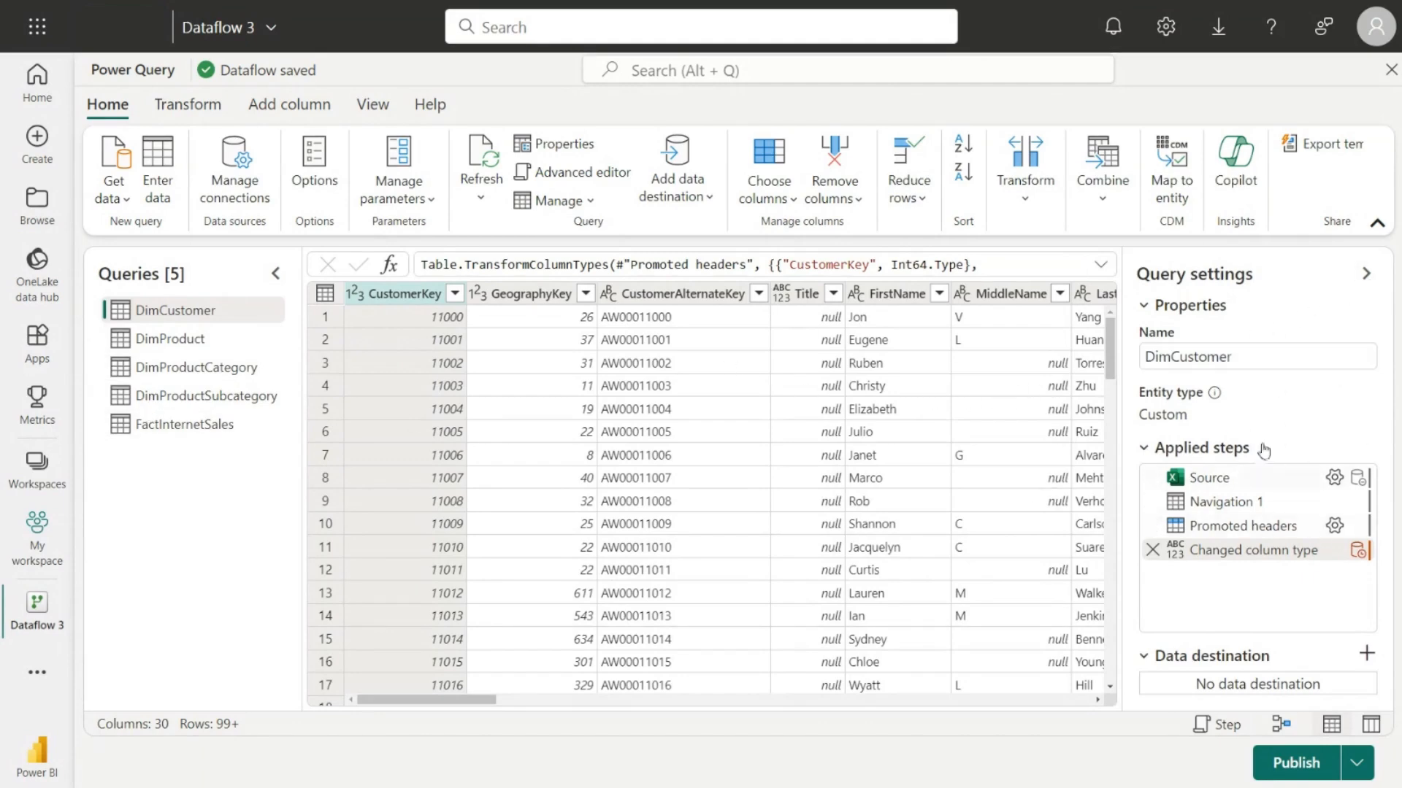
{"action": "mouse_move", "coordinate": [1236, 155]}
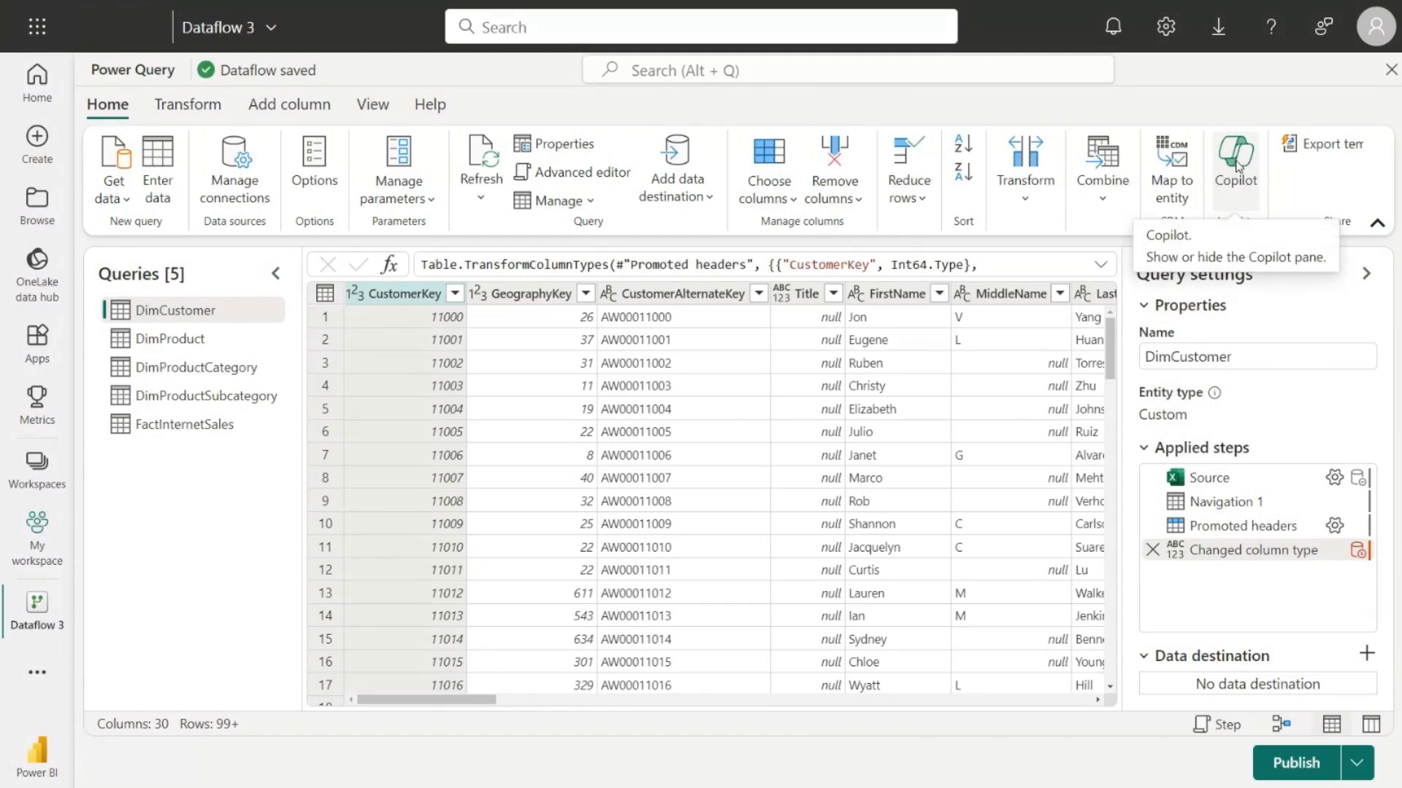
Step: Open Copilot and draft 'keep only customer key, name columns and education' for DimCustomer
{"action": "left_click", "coordinate": [1235, 158]}
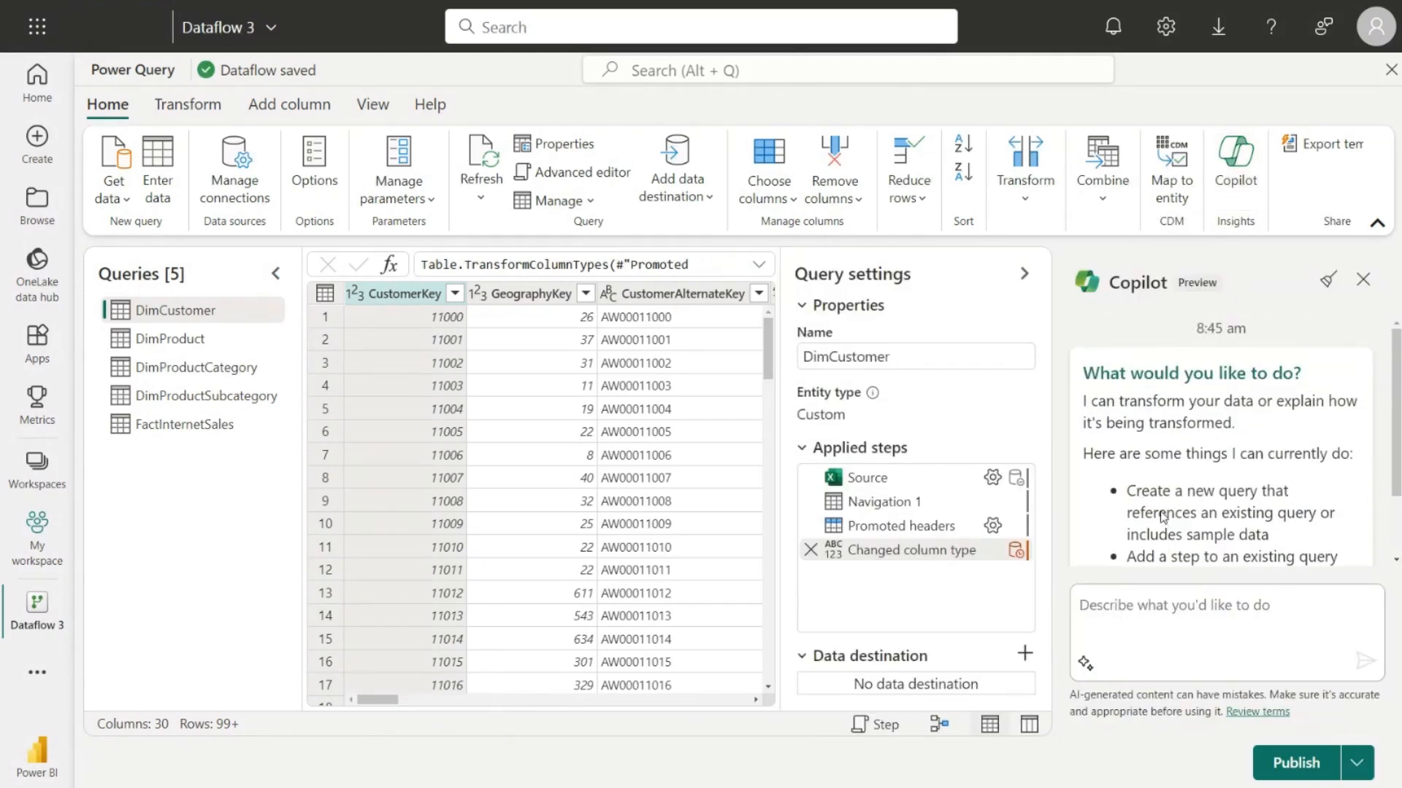
{"action": "left_click", "coordinate": [1084, 664]}
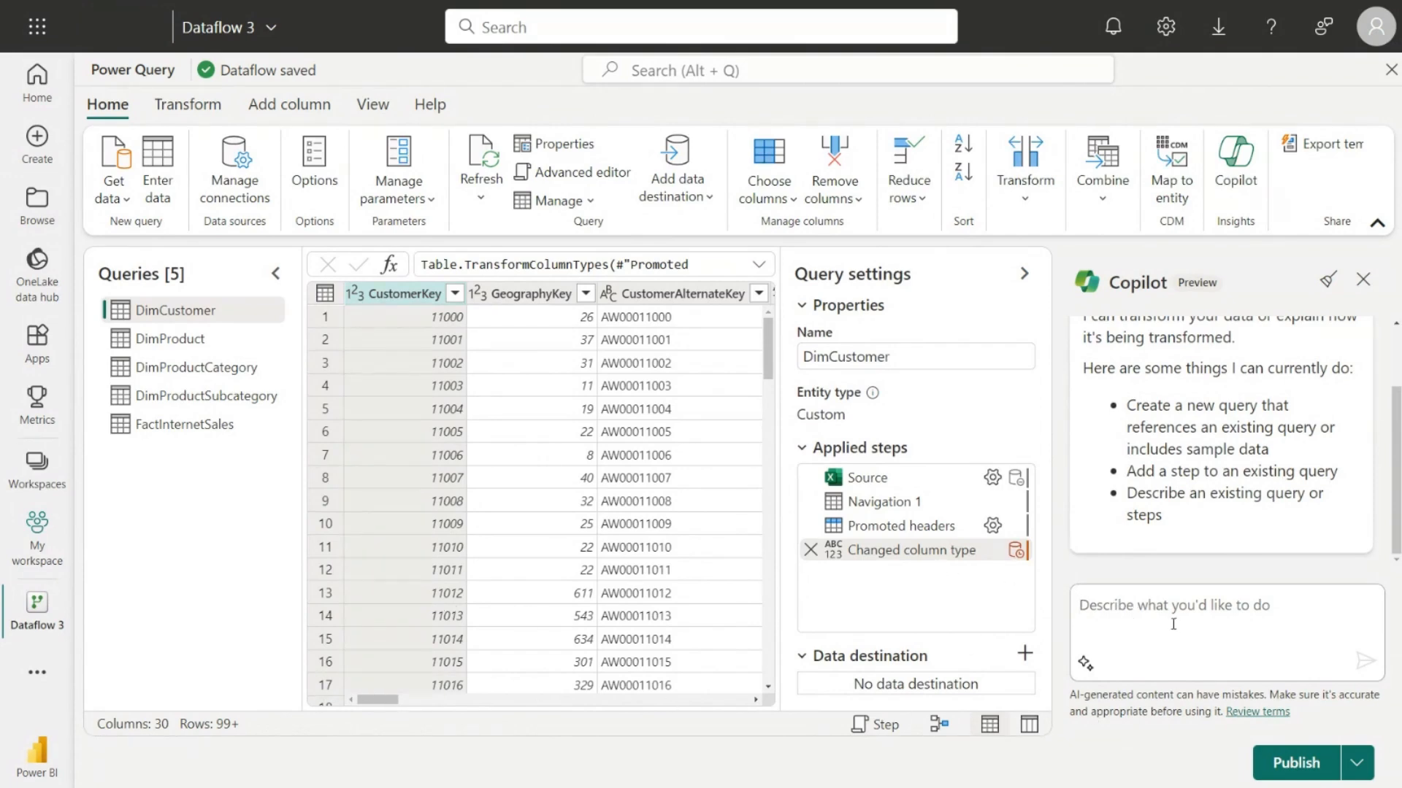
{"action": "type", "text": "keep only customer key"}
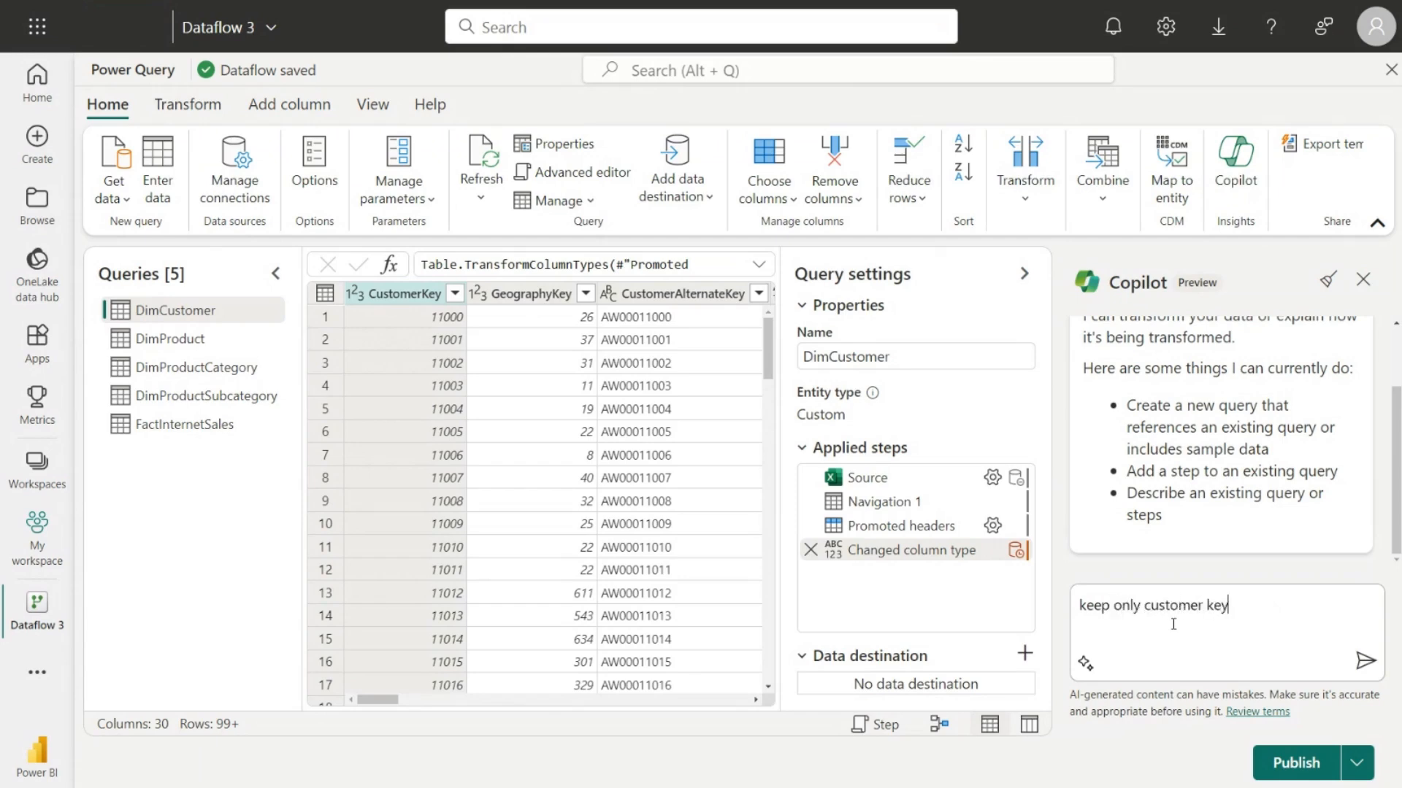
{"action": "type", "text": ", name columns"}
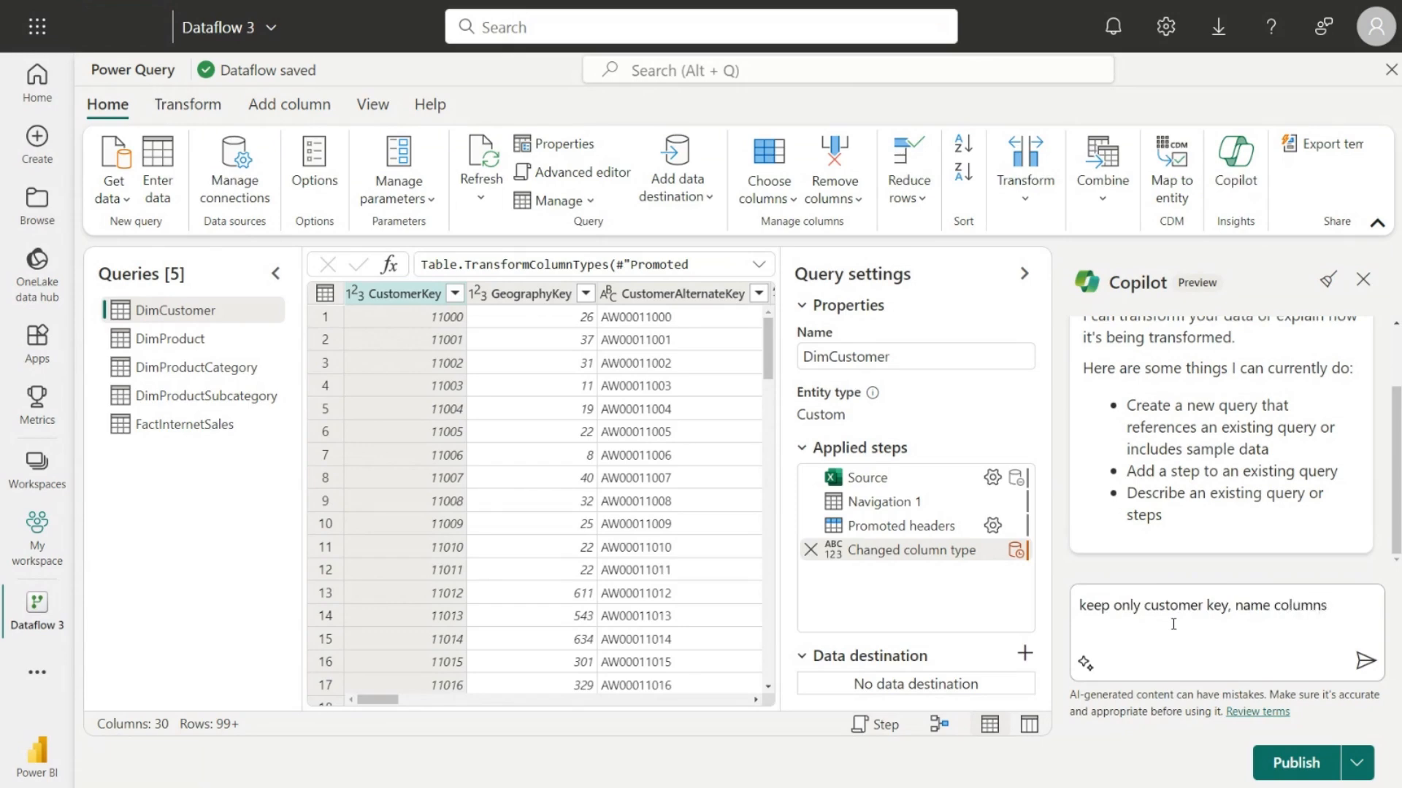
{"action": "type", "text": "and"}
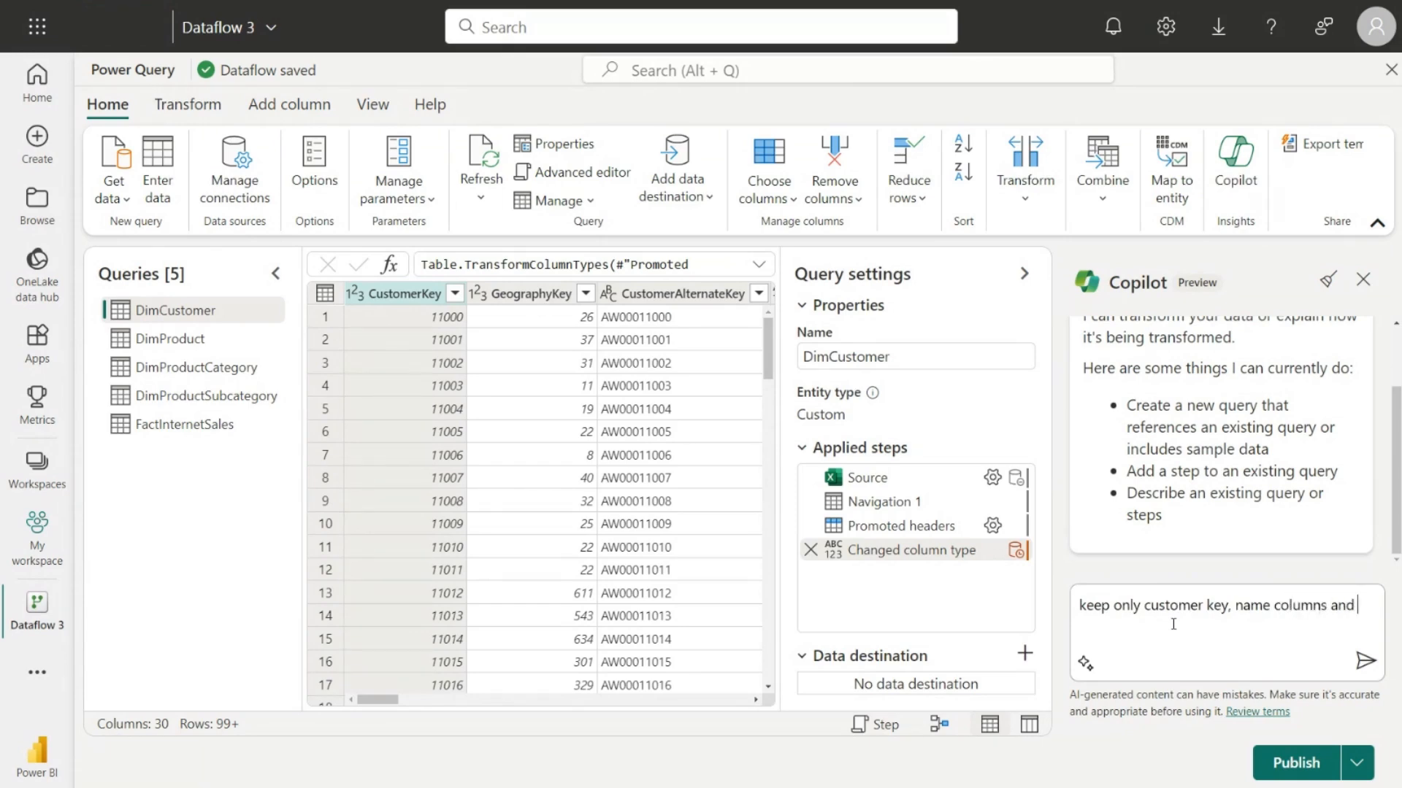
{"action": "type", "text": "education"}
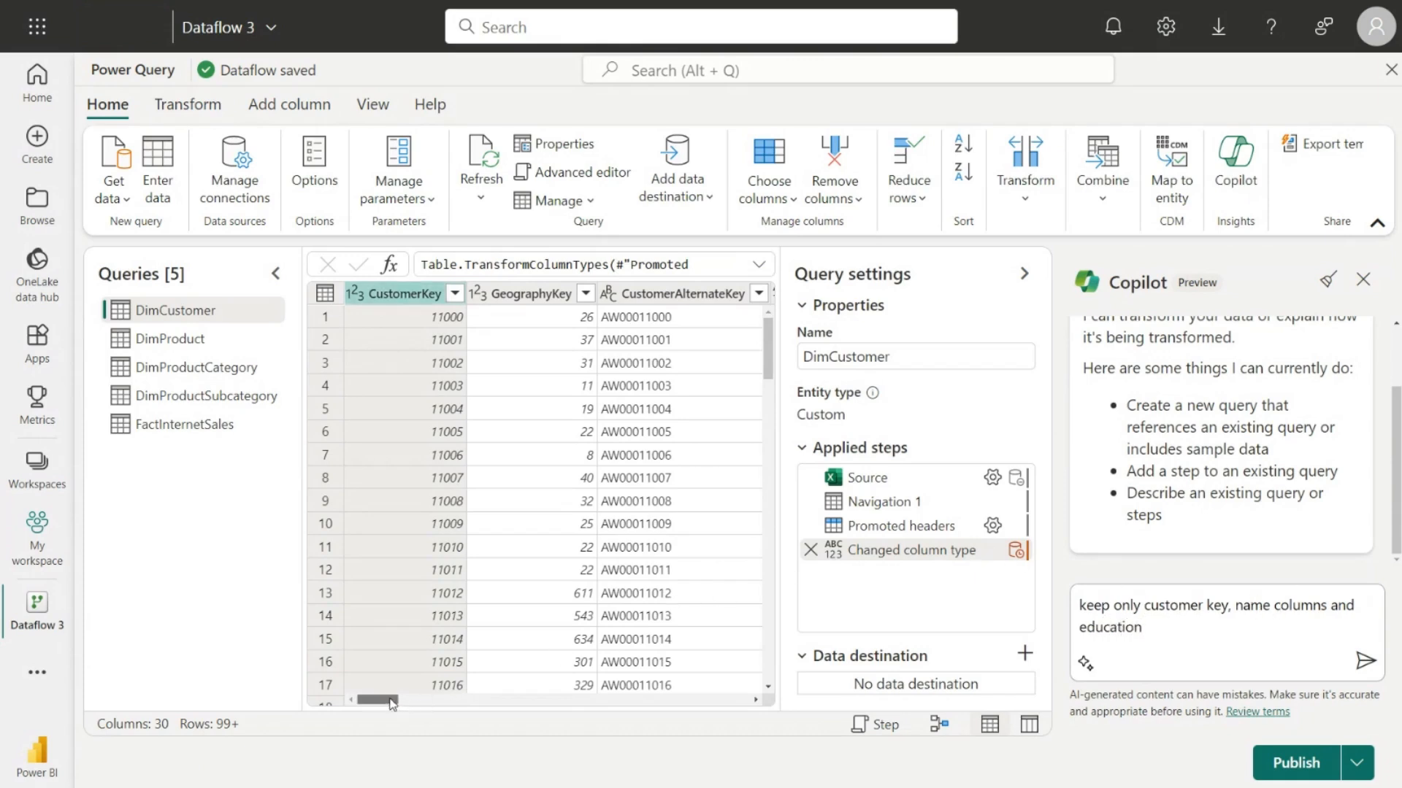
{"action": "scroll", "scroll_direction": "right", "scroll_amount": 3}
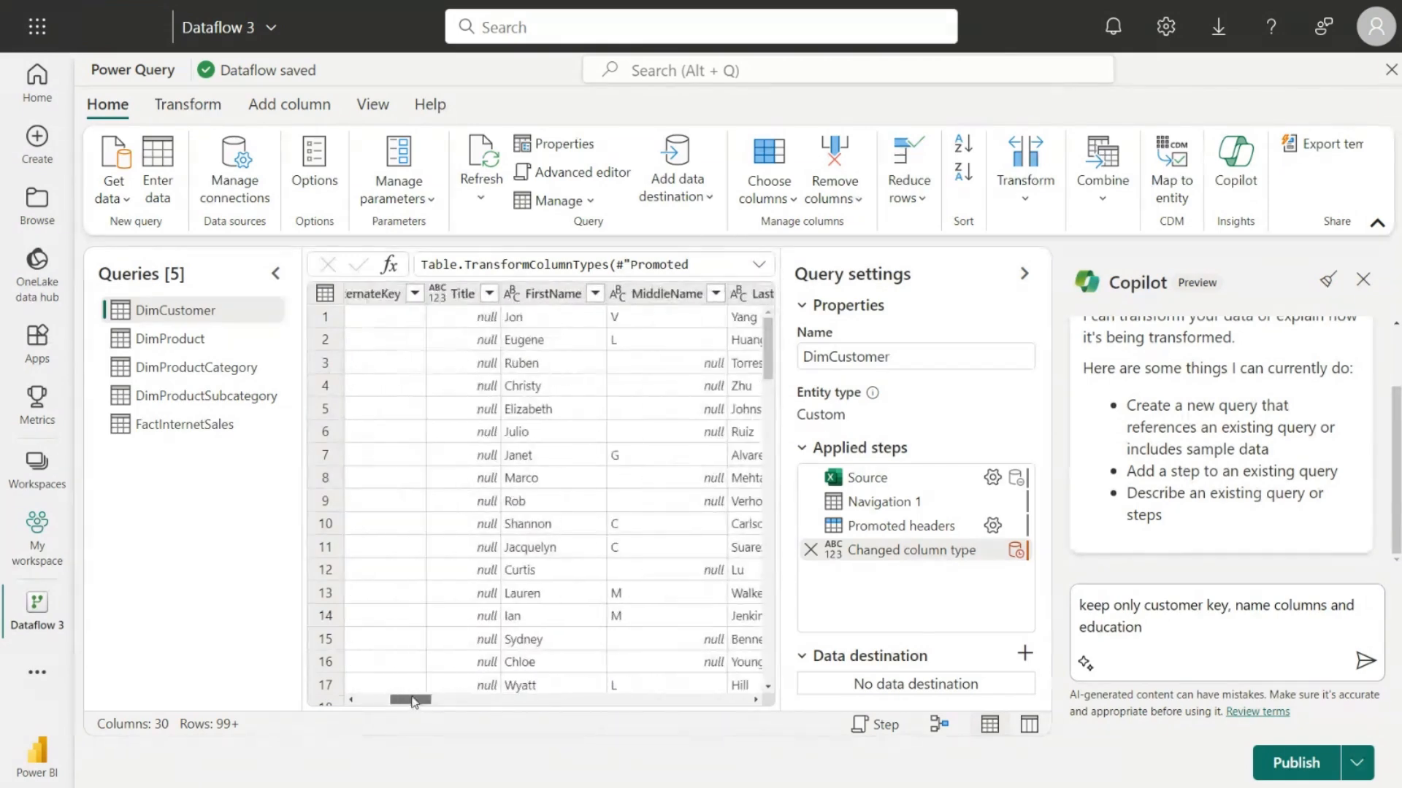
{"action": "scroll", "scroll_direction": "left", "scroll_amount": 3}
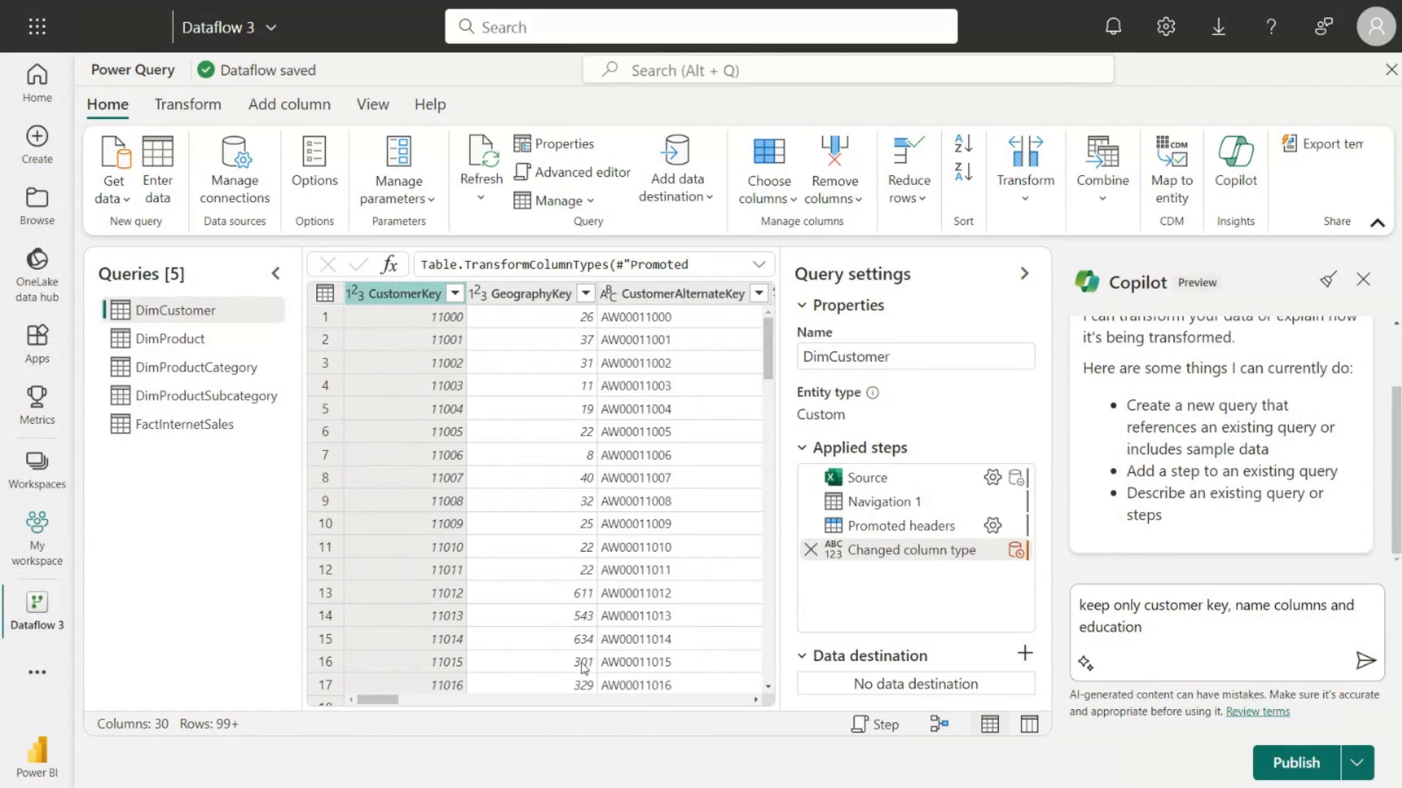
{"action": "scroll", "scroll_direction": "right", "scroll_amount": 3}
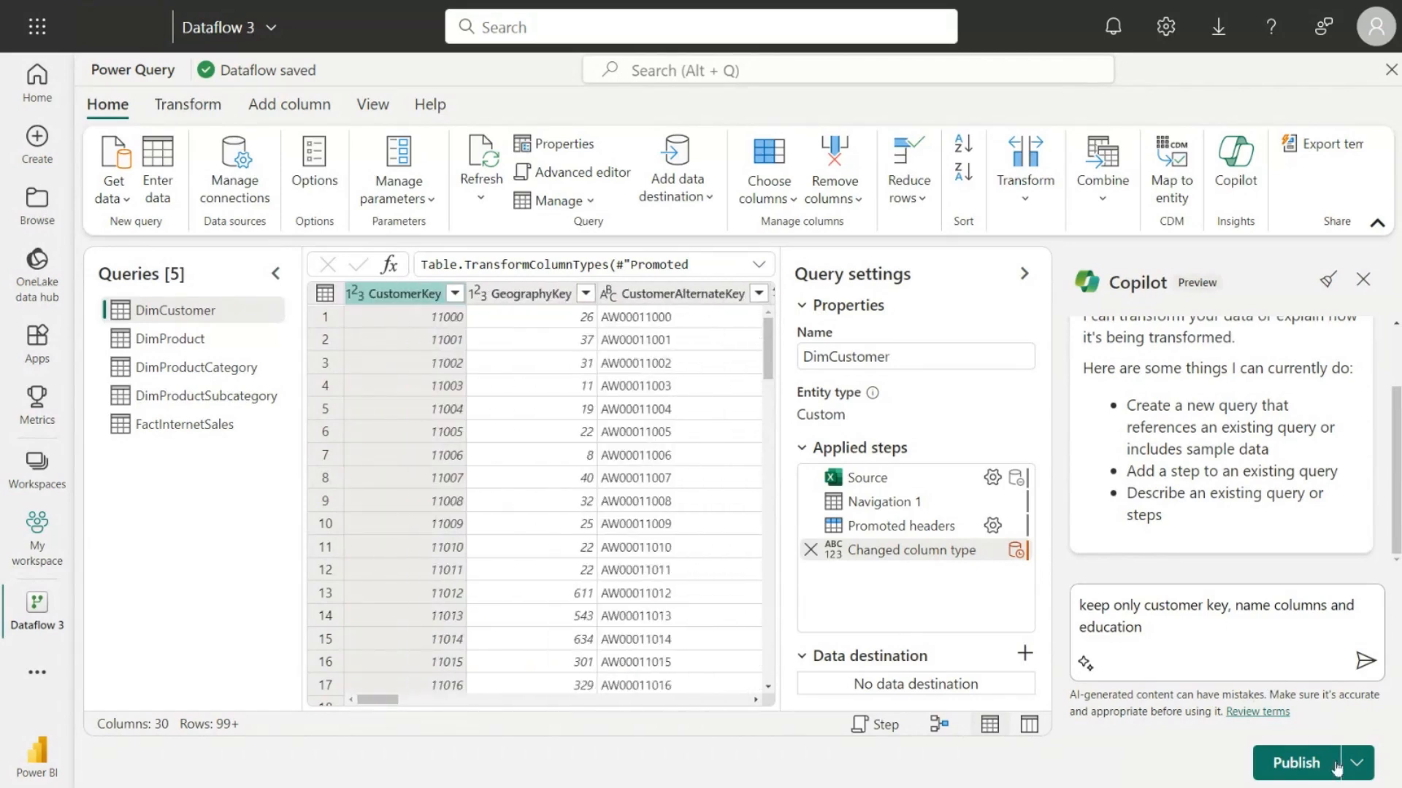
Step: Send the request and check DimCustomer now keeps CustomerKey, FirstName, LastName and three education columns
{"action": "left_click", "coordinate": [1346, 659]}
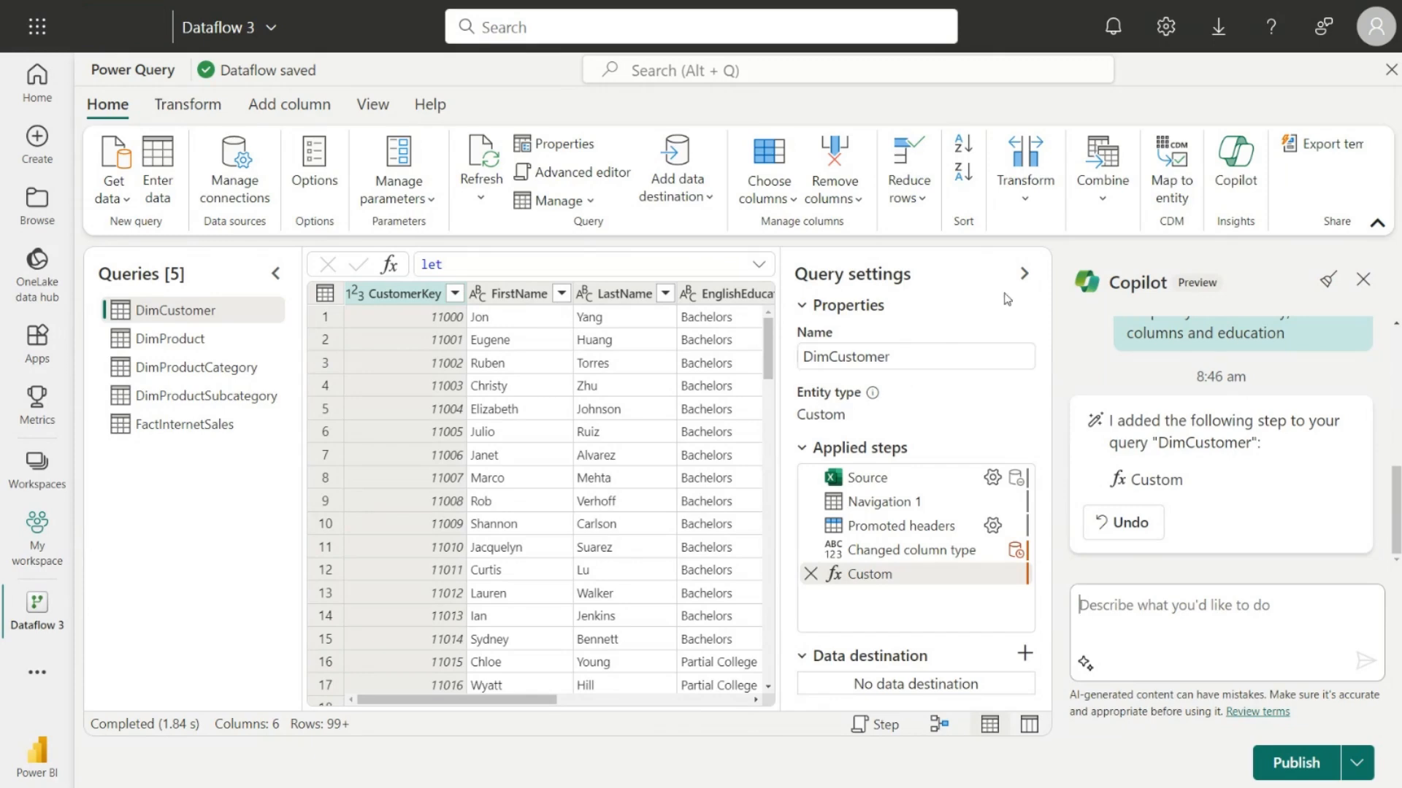
{"action": "left_click", "coordinate": [1024, 273]}
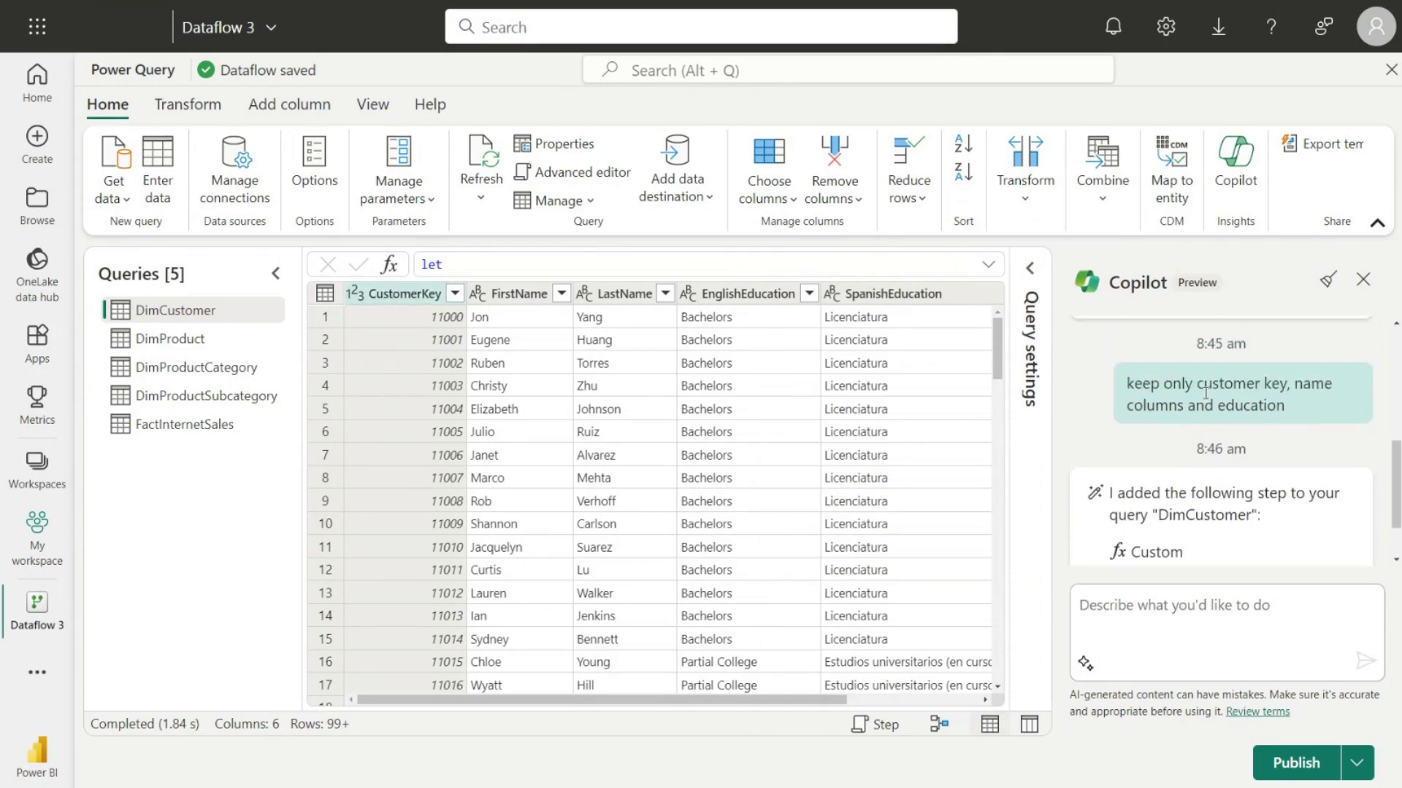
{"action": "mouse_move", "coordinate": [1255, 374]}
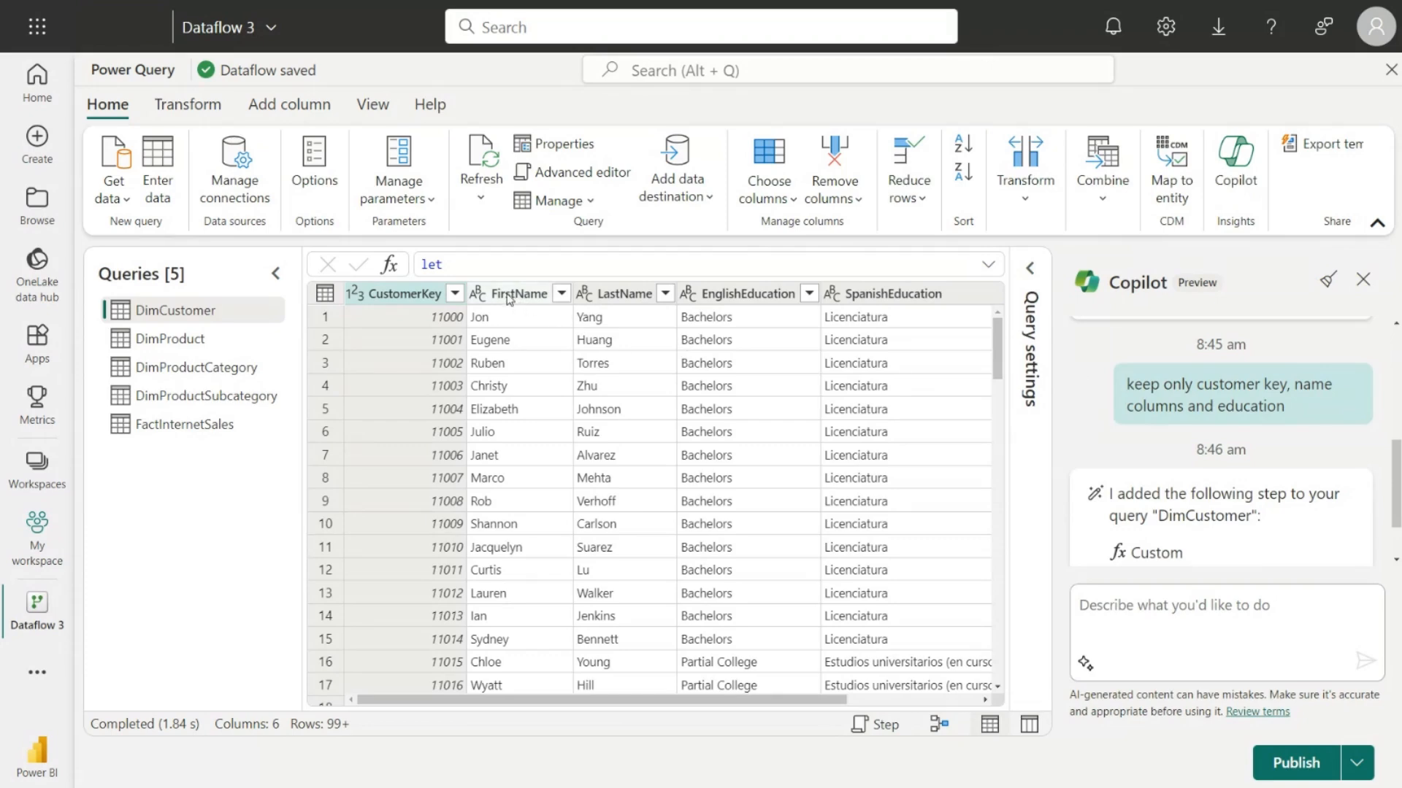
{"action": "mouse_move", "coordinate": [662, 307]}
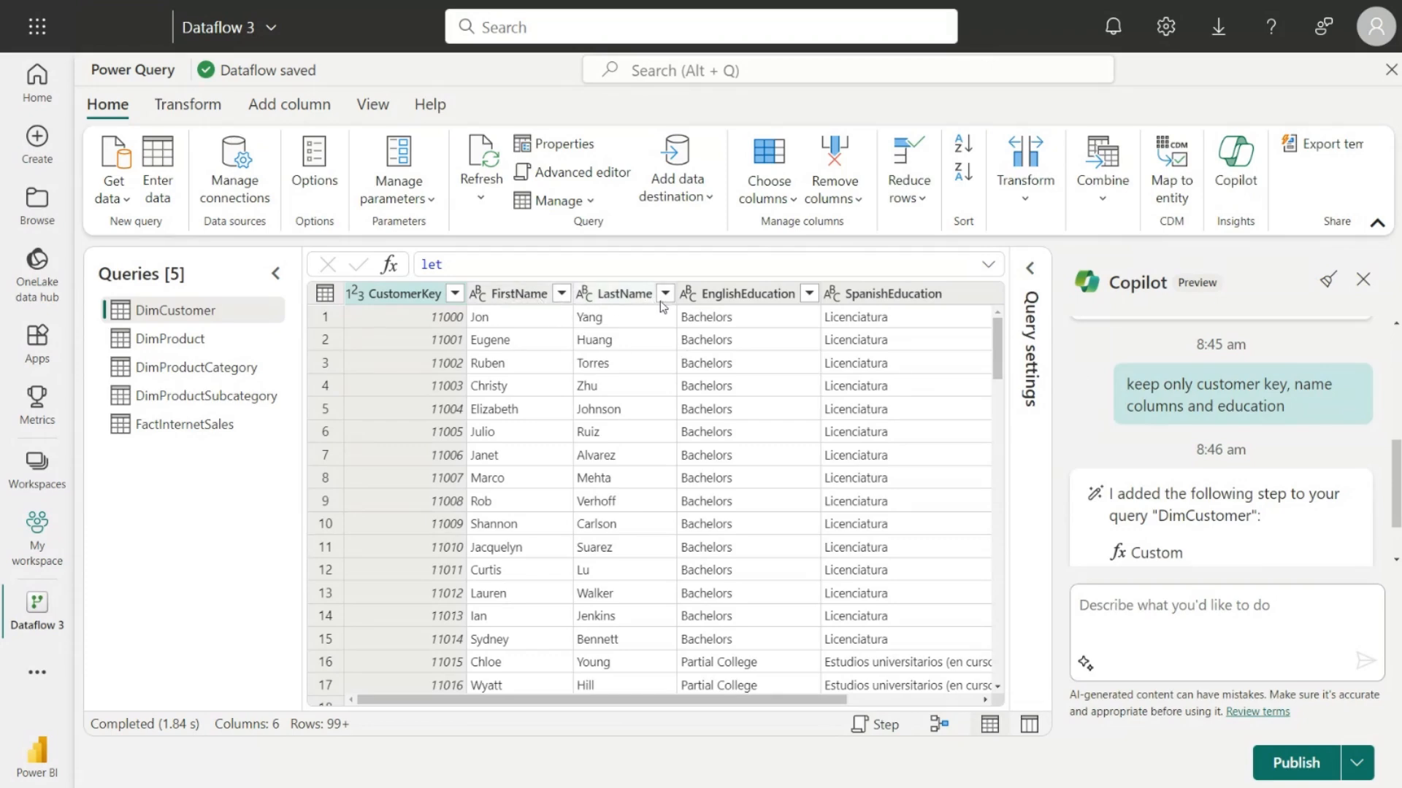
{"action": "mouse_move", "coordinate": [651, 679]}
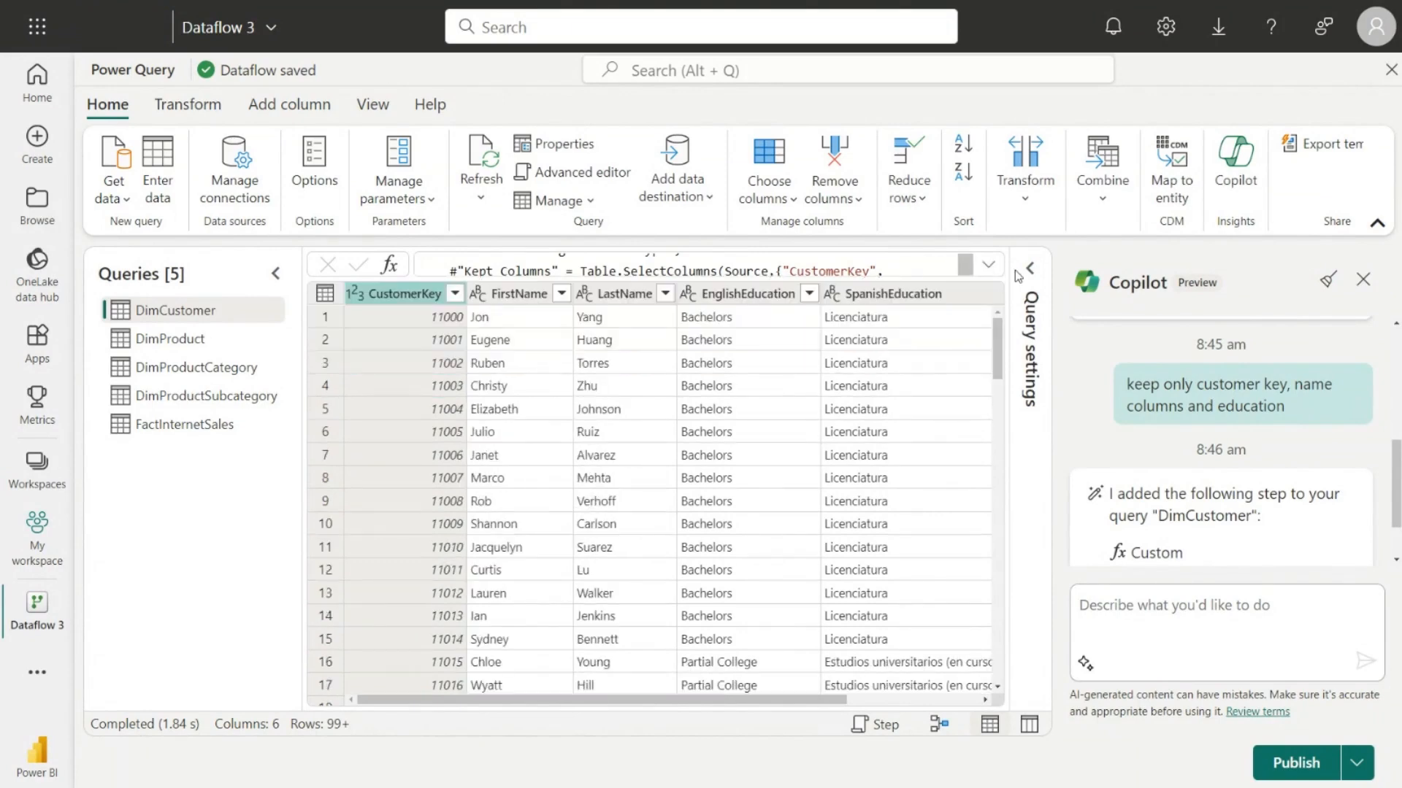
{"action": "left_click", "coordinate": [1028, 268]}
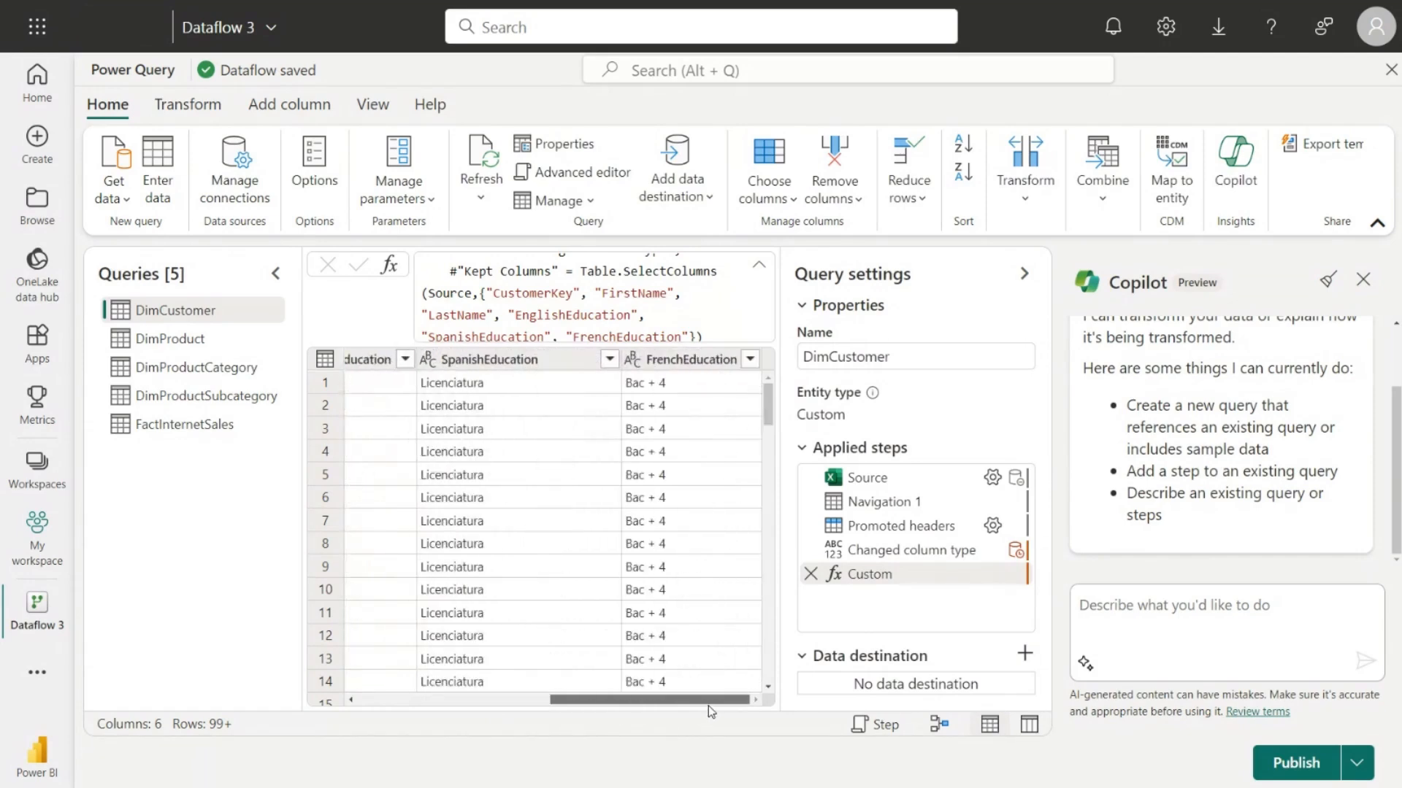
{"action": "scroll", "scroll_direction": "left", "scroll_amount": 3}
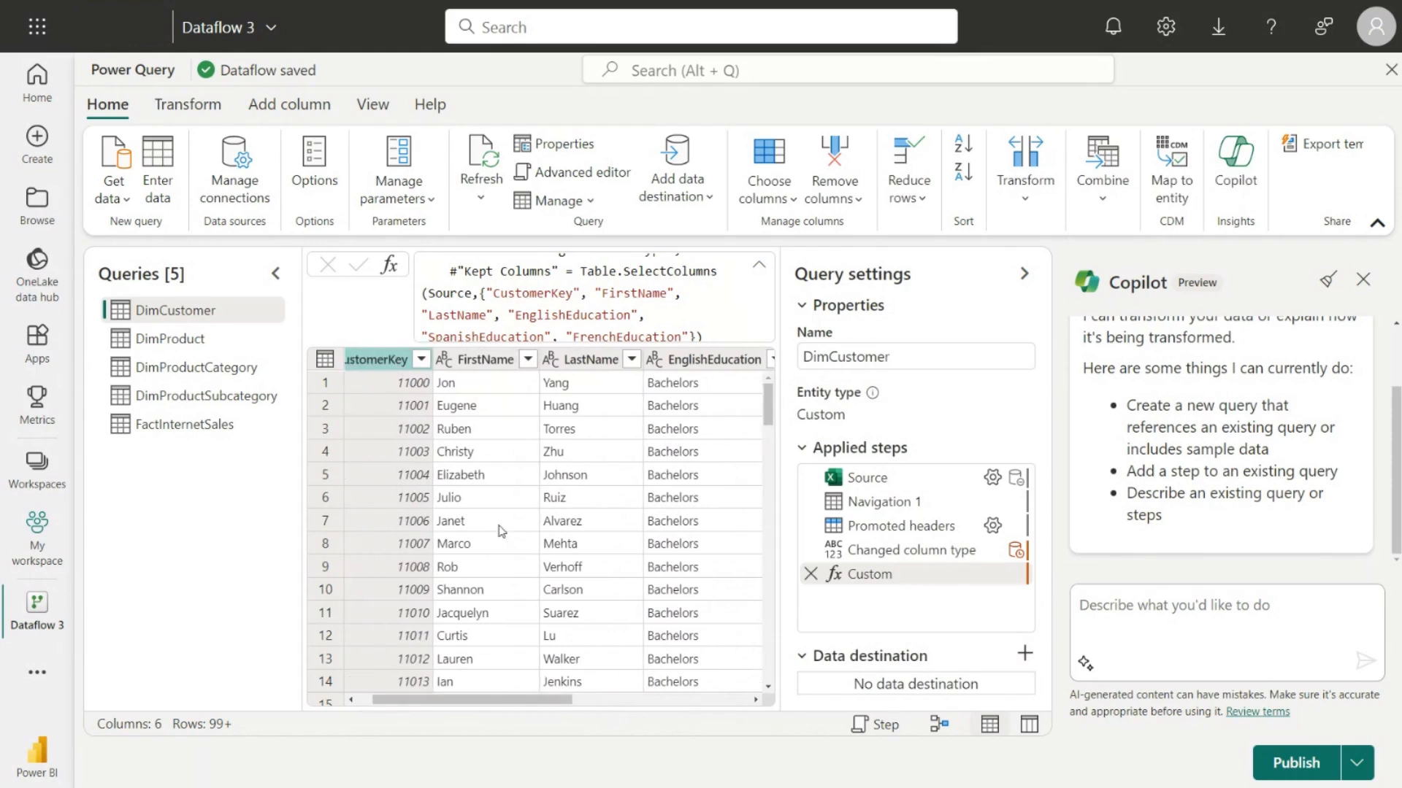
{"action": "mouse_move", "coordinate": [598, 475]}
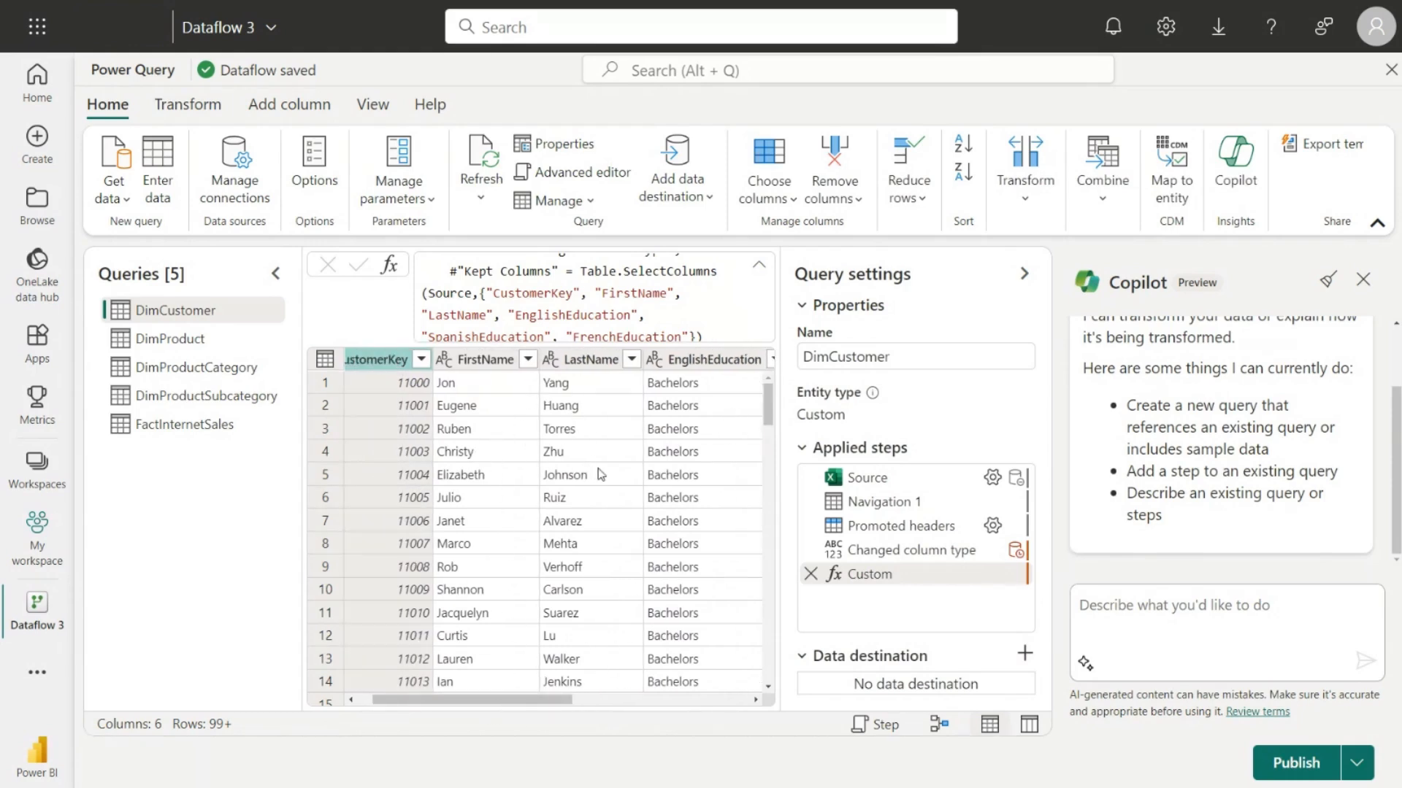
{"action": "mouse_move", "coordinate": [1145, 609]}
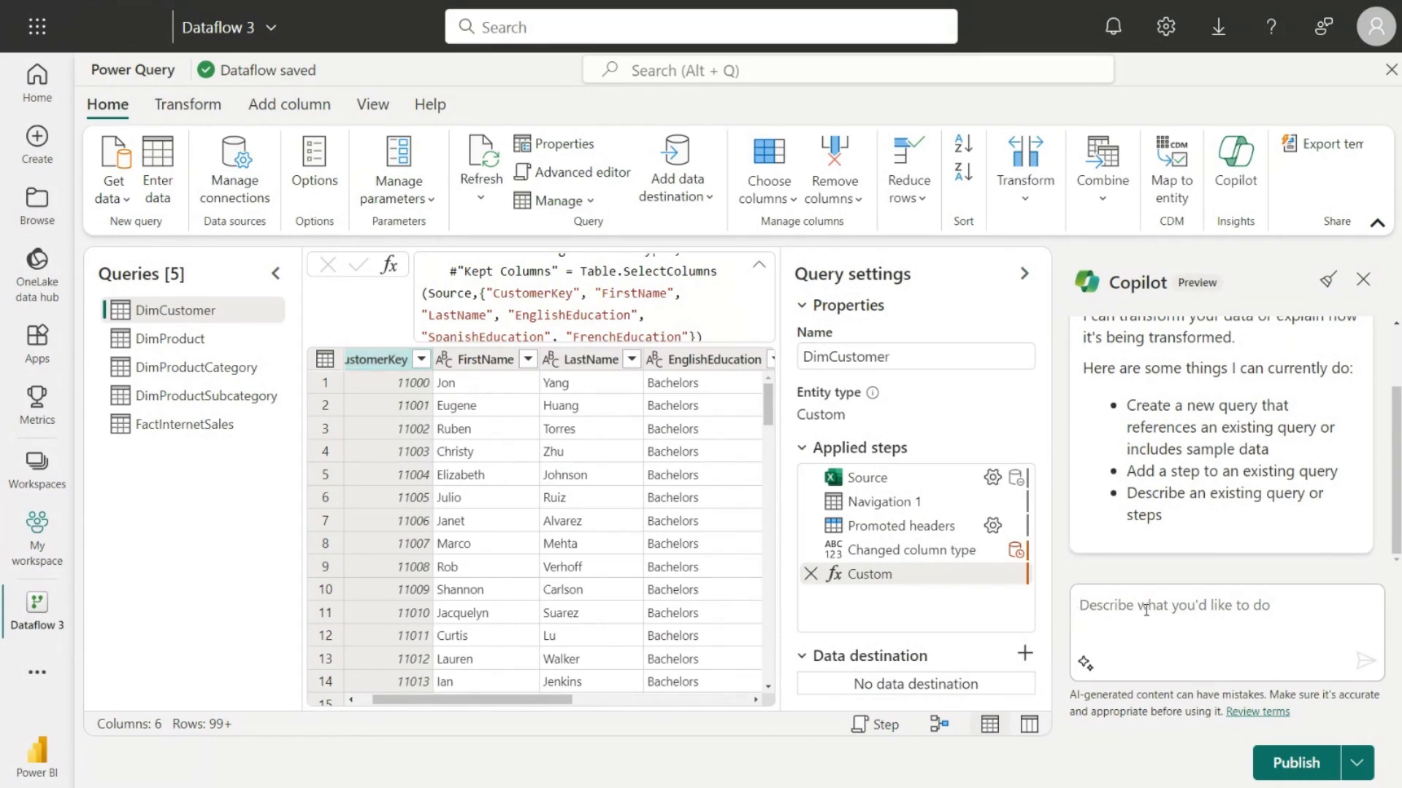
Step: Ask Copilot to group by EnglishEducation with the top 5 customer names comma-concatenated
{"action": "type", "text": "group this by Englisheducation, give me the top 5 customer names concatenated by"}
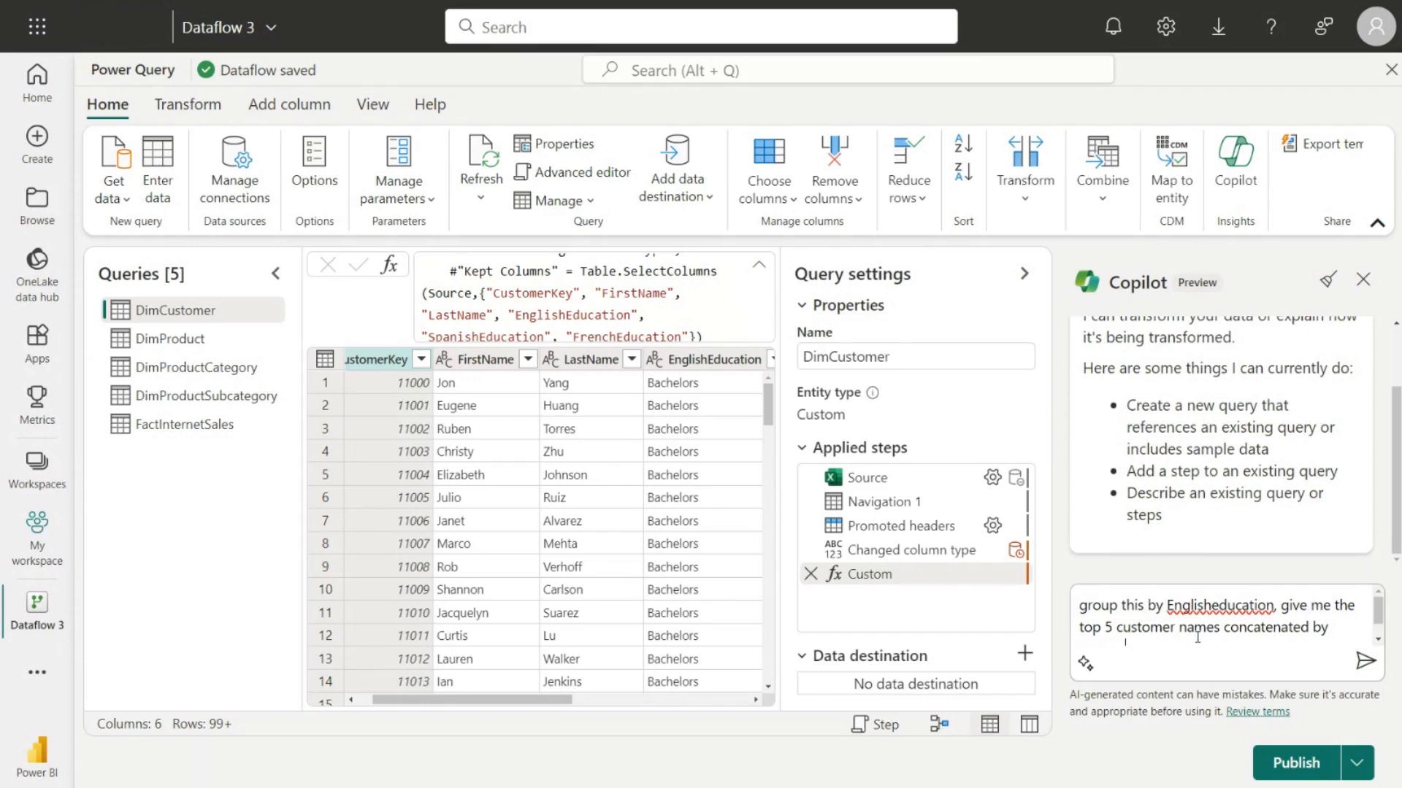
{"action": "type", "text": "comma"}
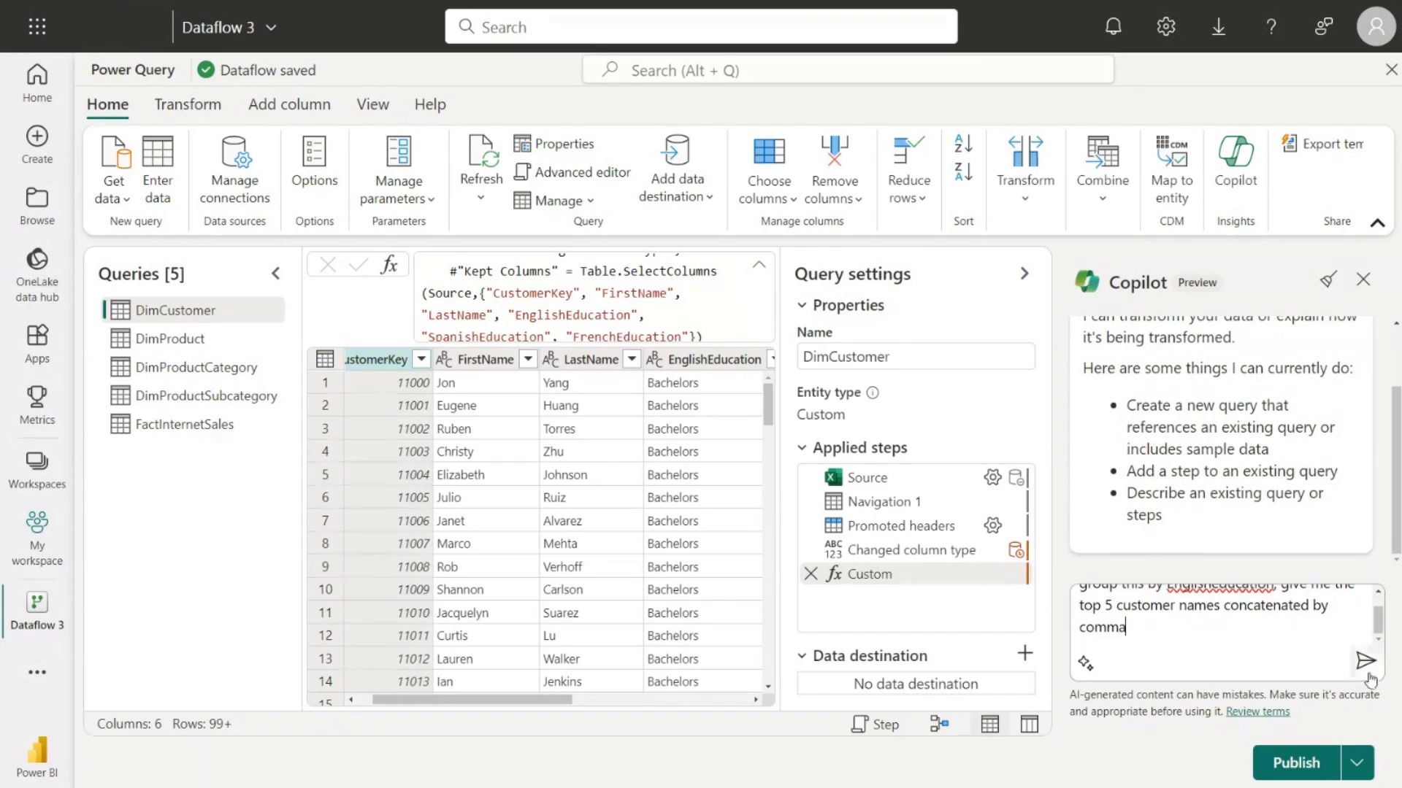
{"action": "left_click", "coordinate": [1354, 660]}
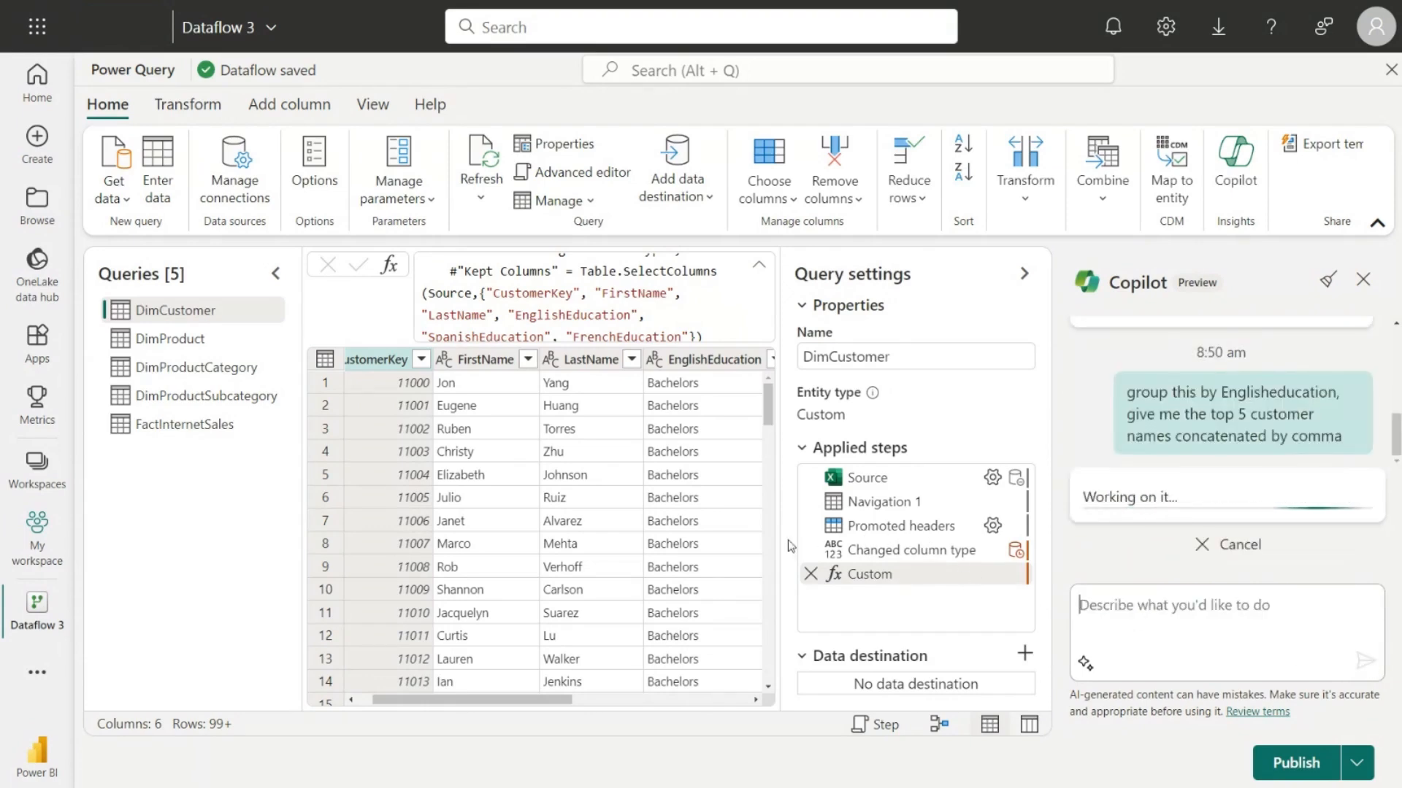
{"action": "mouse_move", "coordinate": [723, 544]}
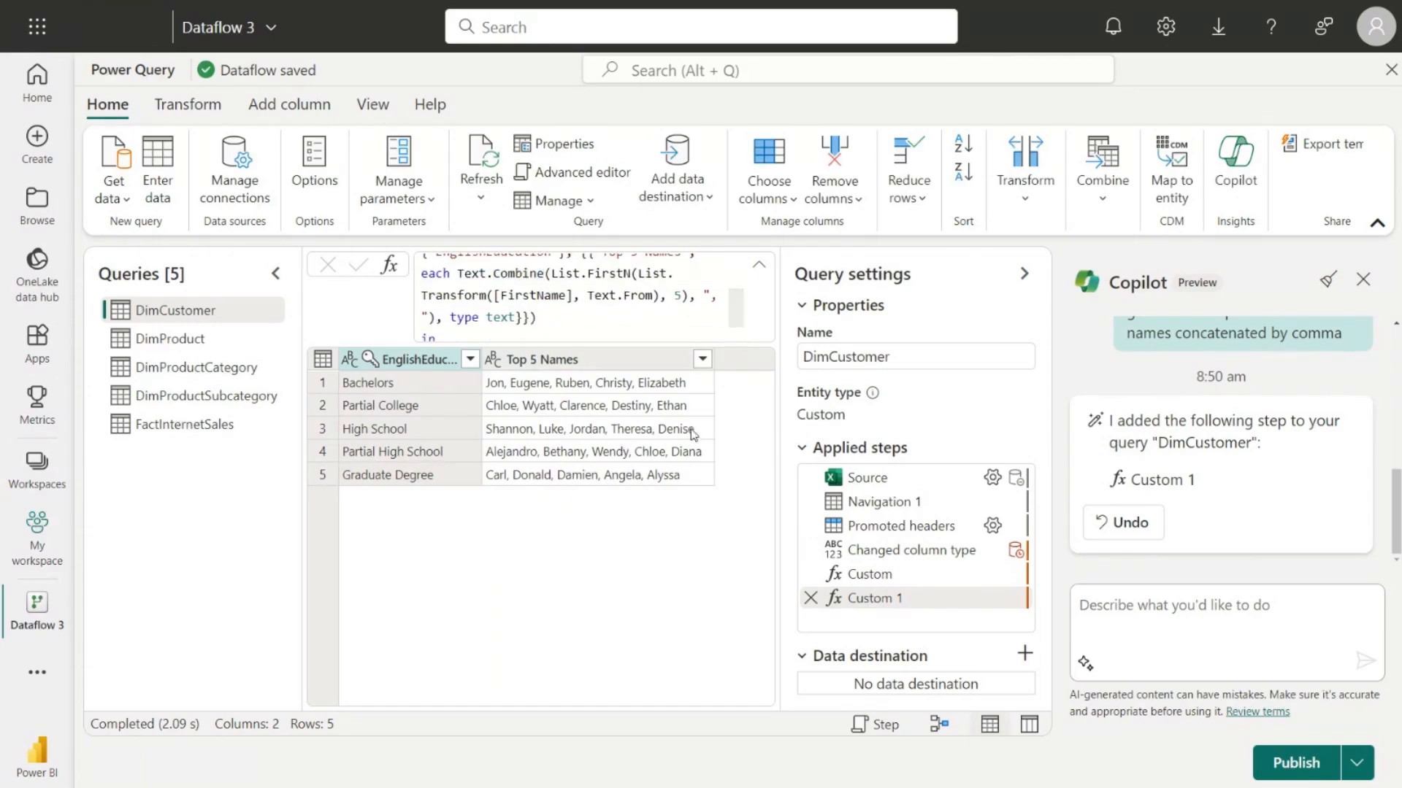
{"action": "left_click", "coordinate": [1134, 623]}
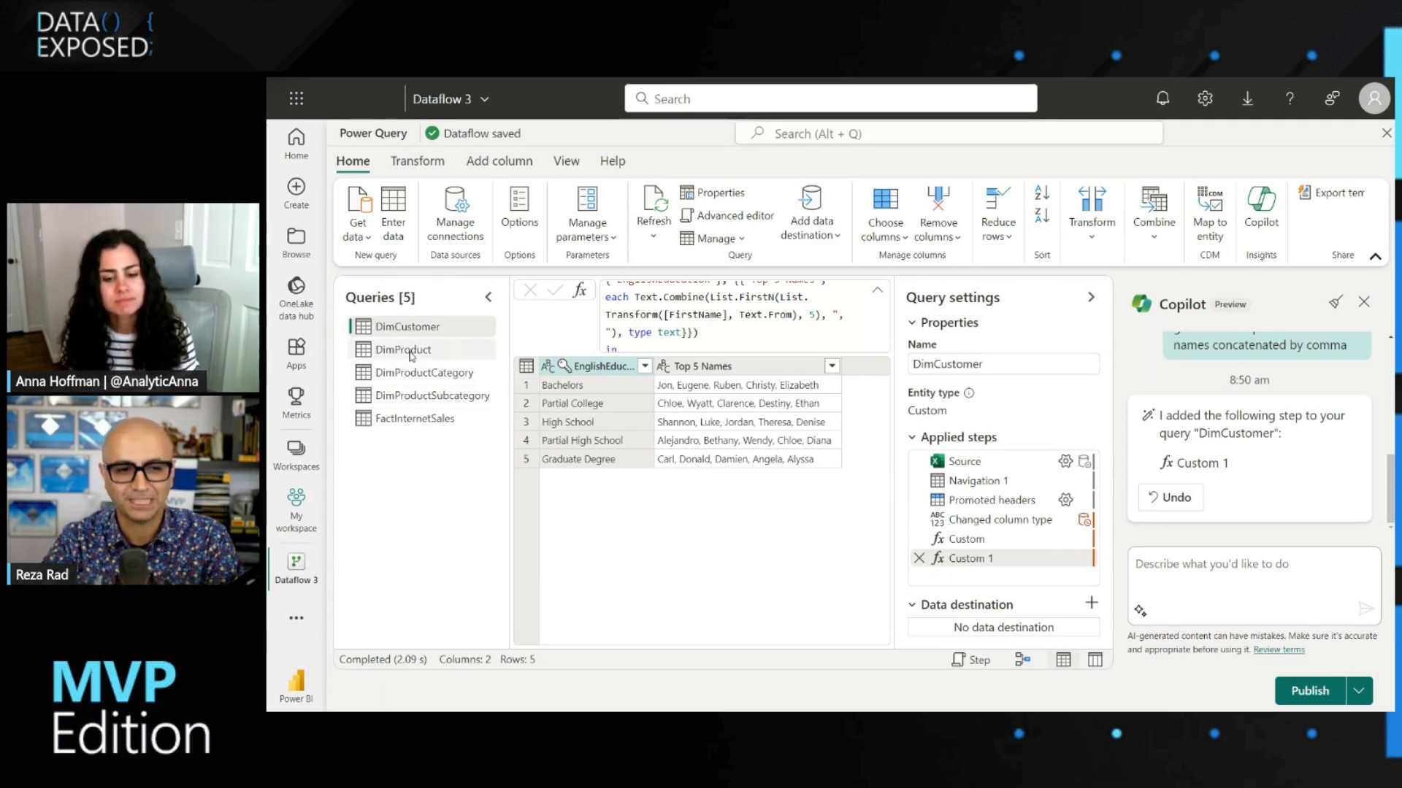
Step: From DimProduct, ask Copilot for a new query merging DimProductSubcategory on ProductSubcategoryKey
{"action": "left_click", "coordinate": [403, 349]}
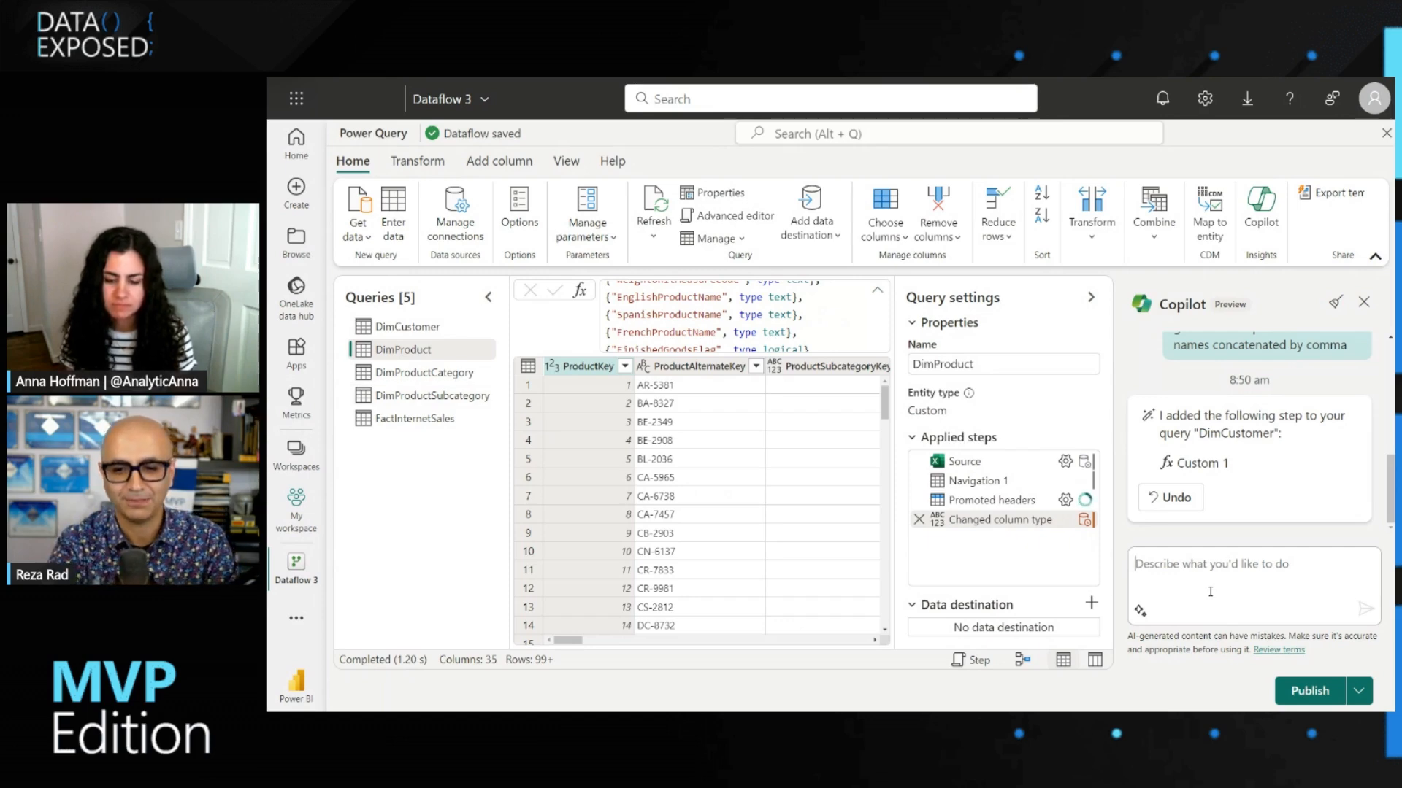
{"action": "type", "text": "create a new query"}
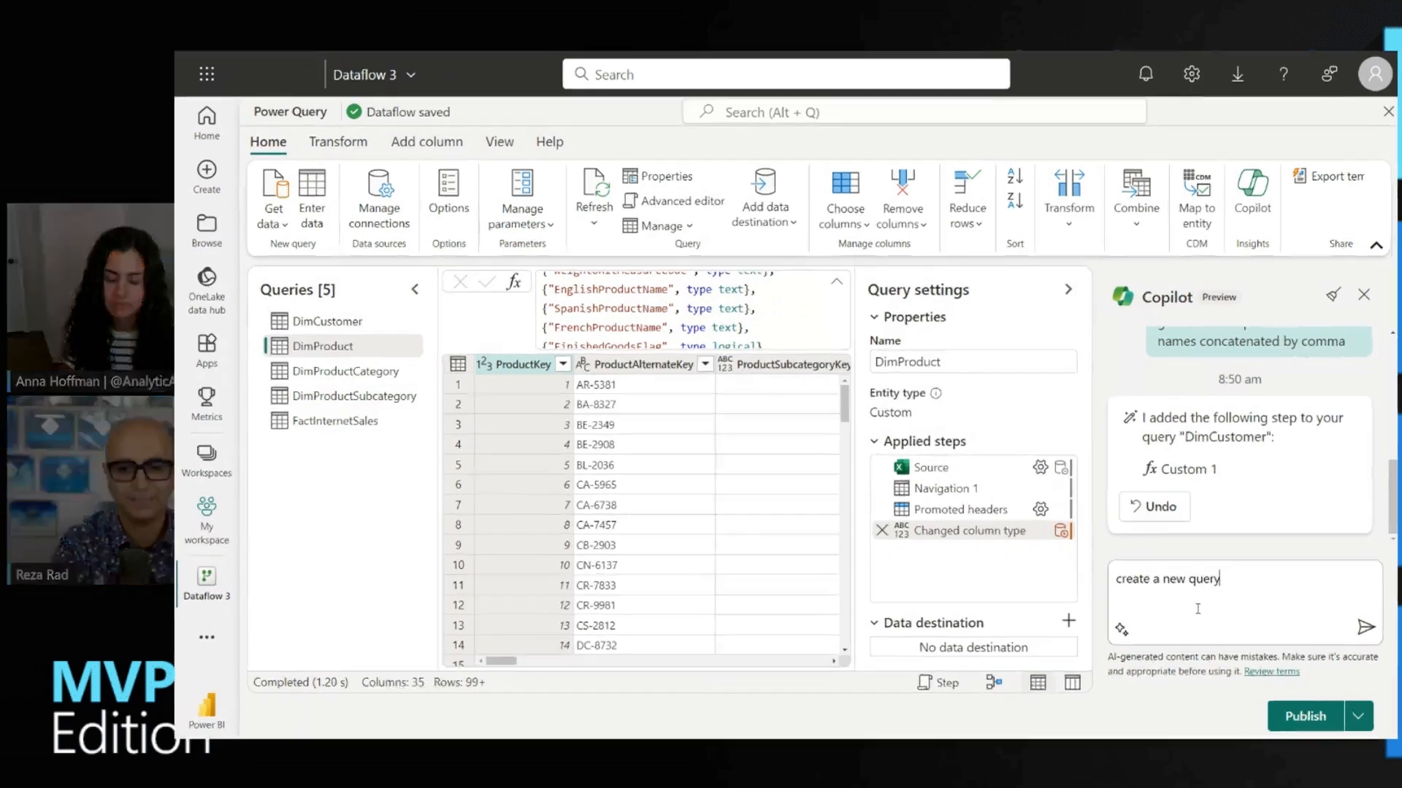
{"action": "type", "text": "merge p"}
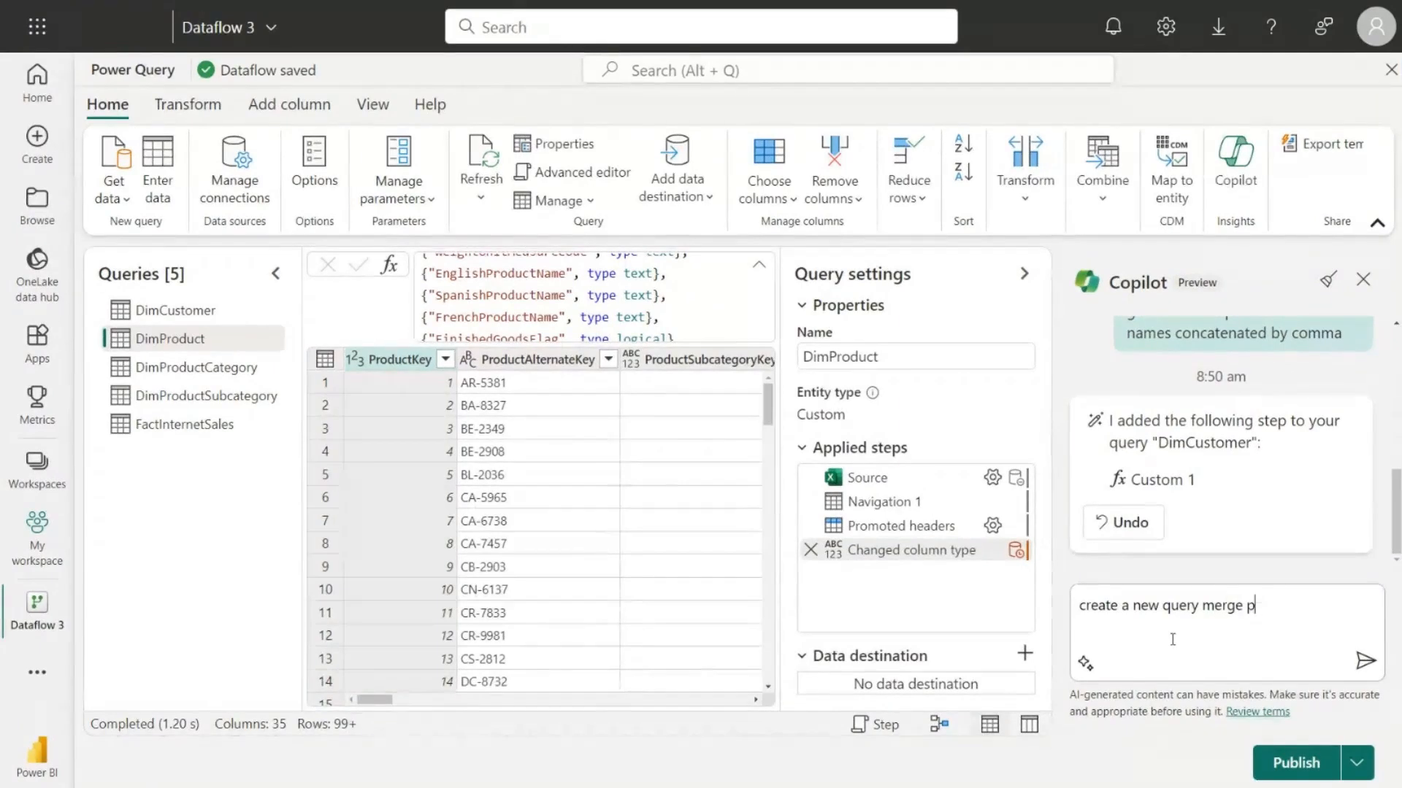
{"action": "type", "text": "dimproduct with dimproductsubcategory"}
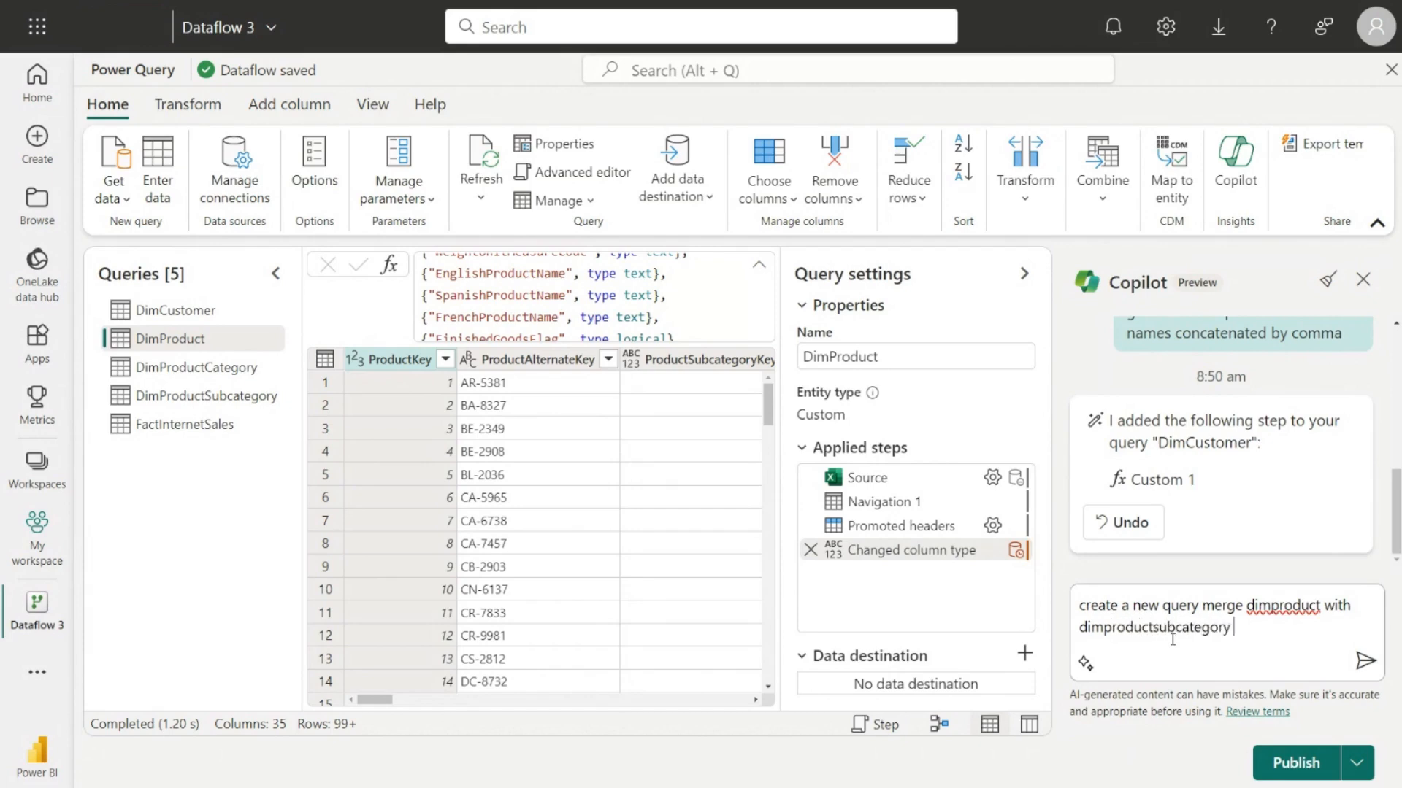
{"action": "type", "text": "on productsubcategorykey"}
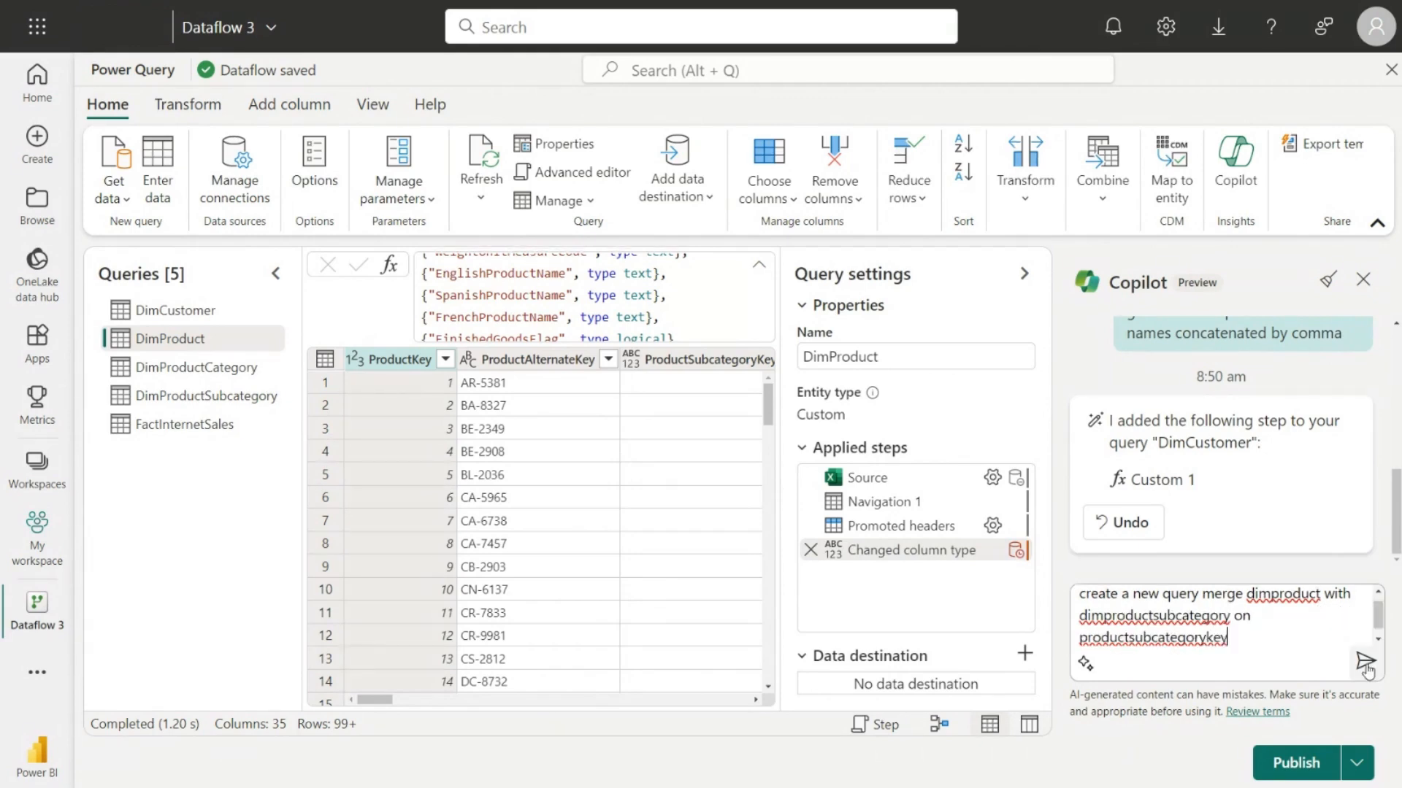
{"action": "left_click", "coordinate": [1361, 659]}
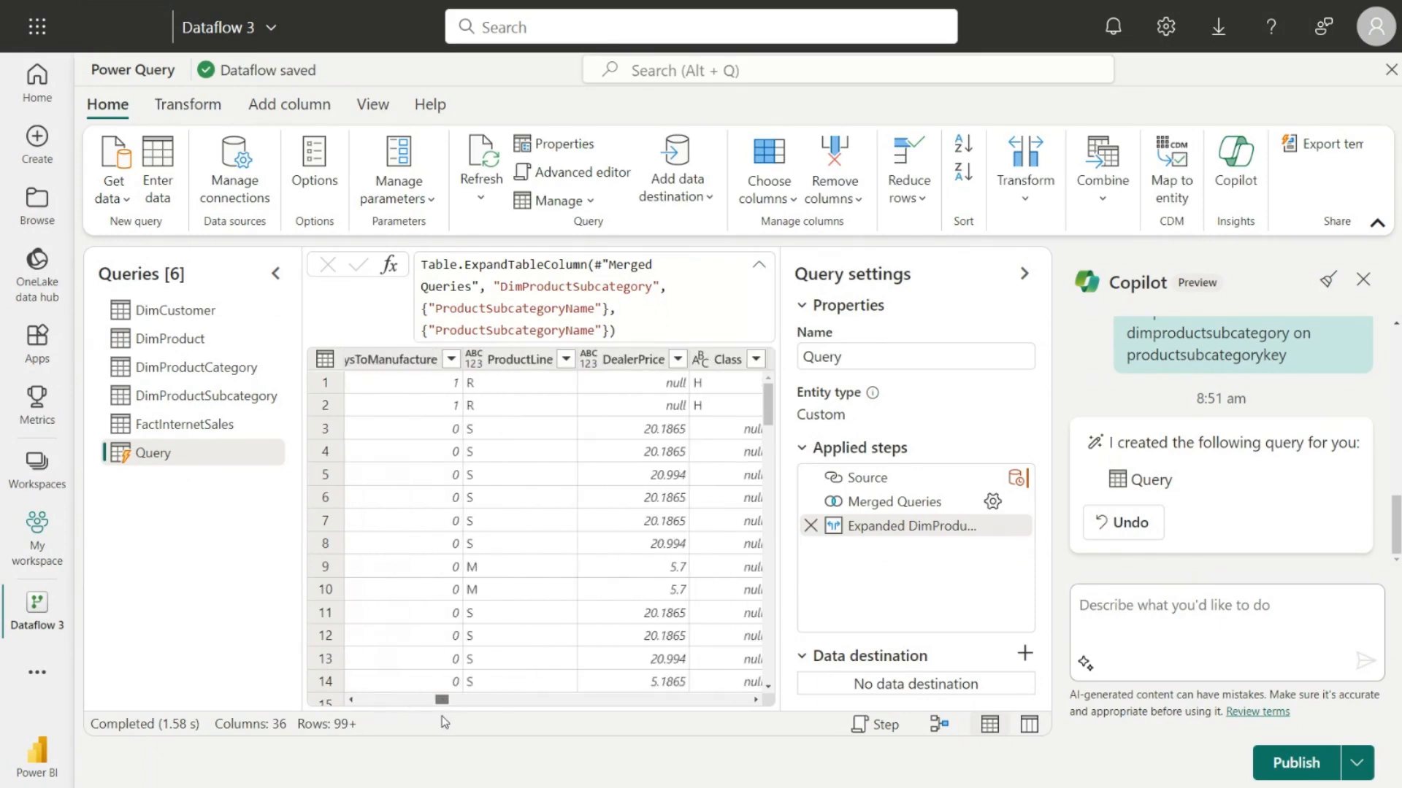
{"action": "scroll", "scroll_direction": "right", "scroll_amount": 3}
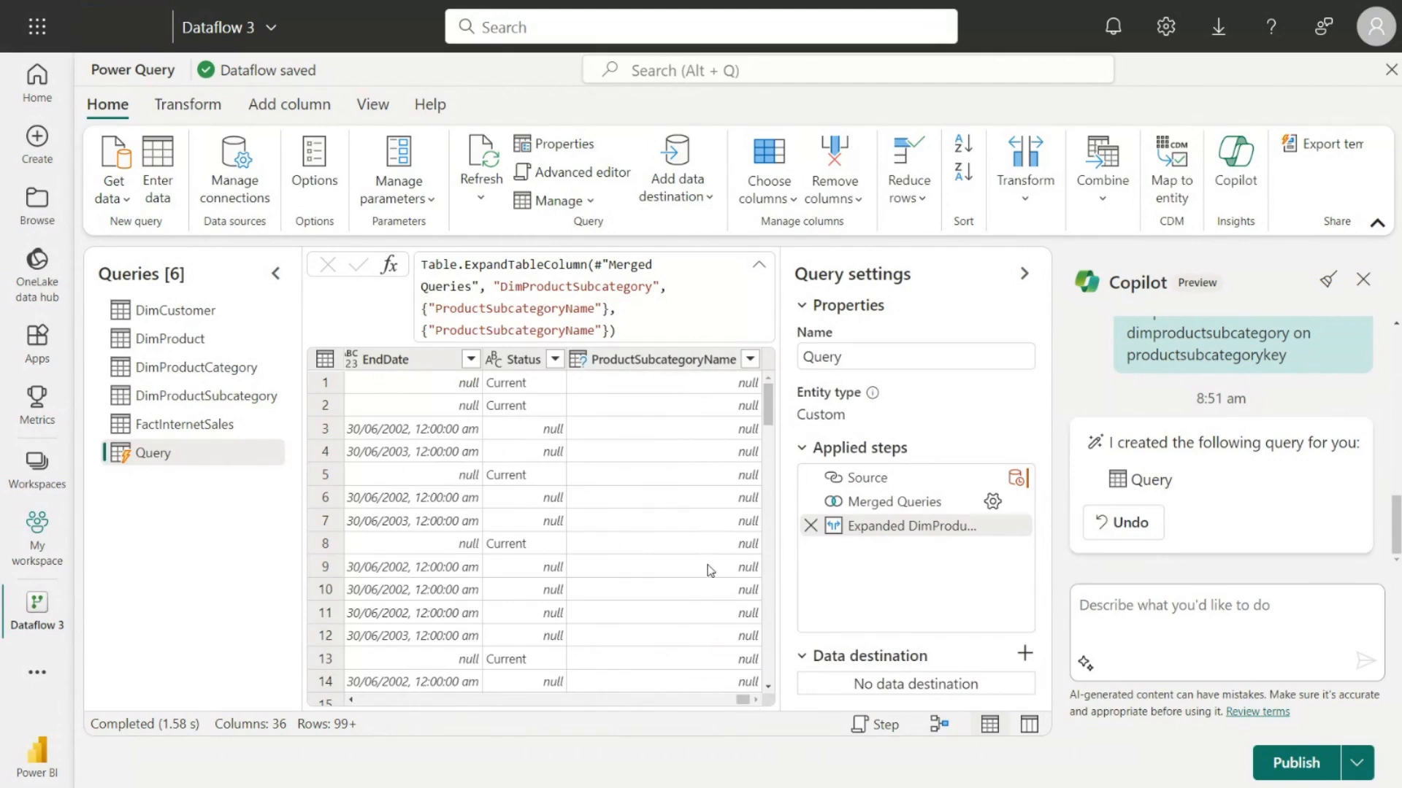
{"action": "scroll", "scroll_direction": "down", "scroll_amount": 3}
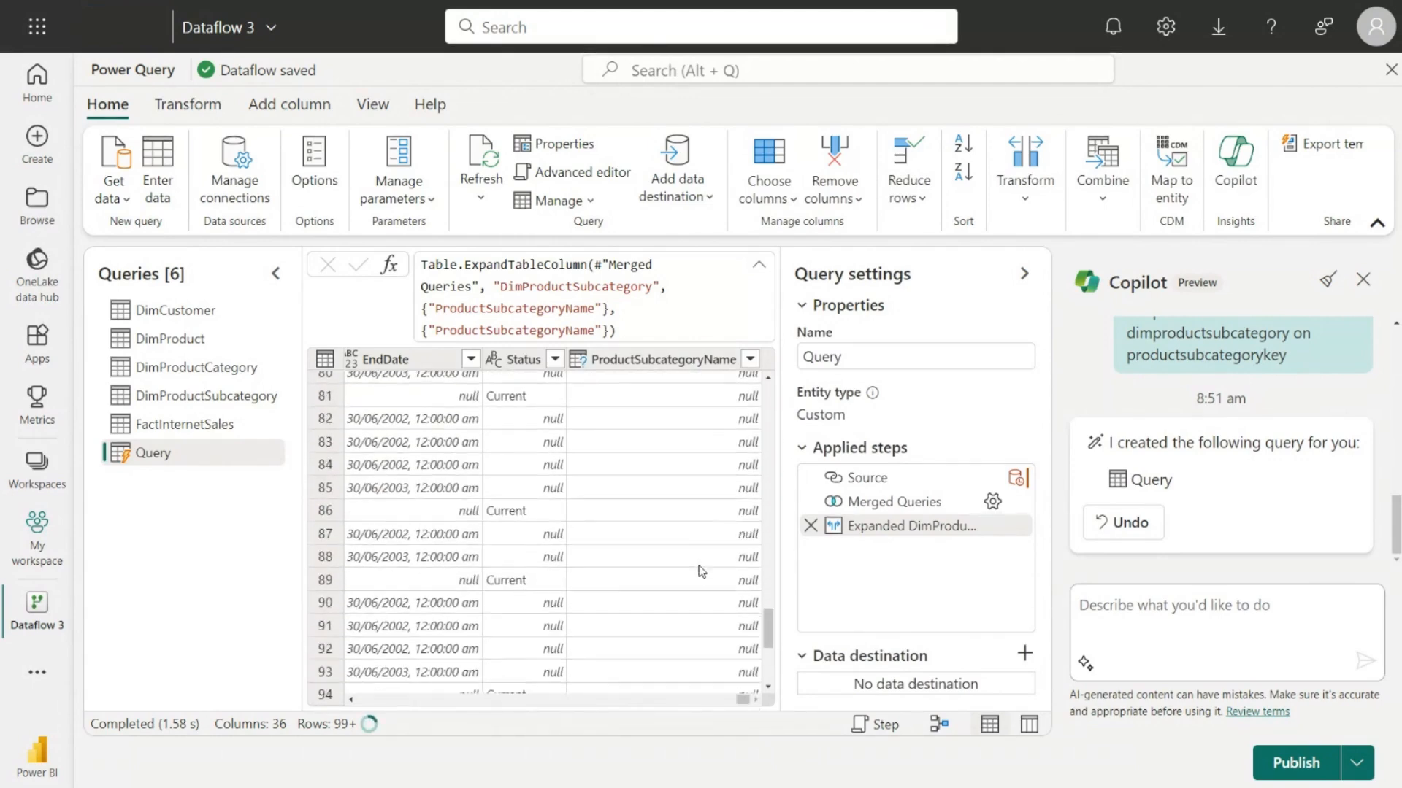
{"action": "scroll", "scroll_direction": "down", "scroll_amount": 3}
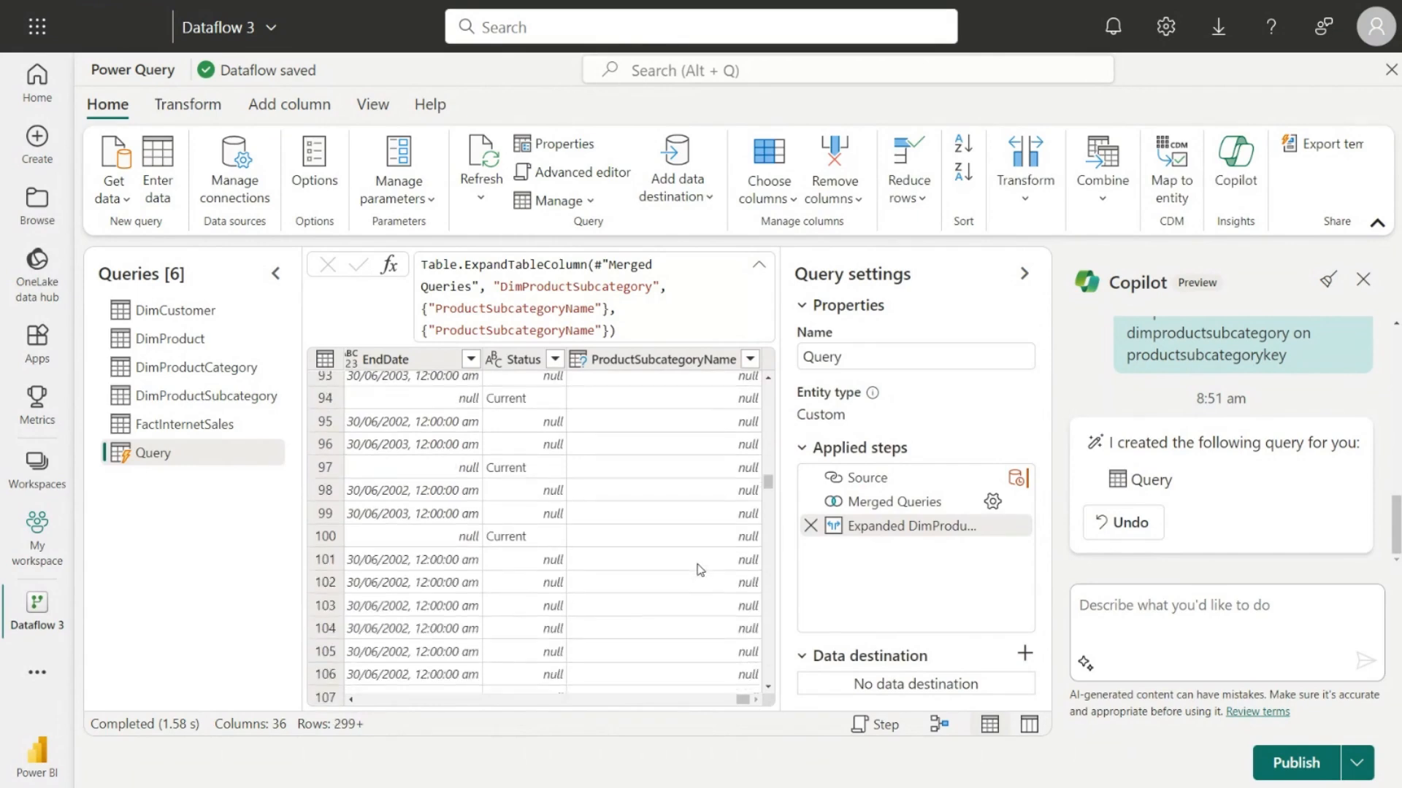
{"action": "scroll", "scroll_direction": "down", "scroll_amount": 3}
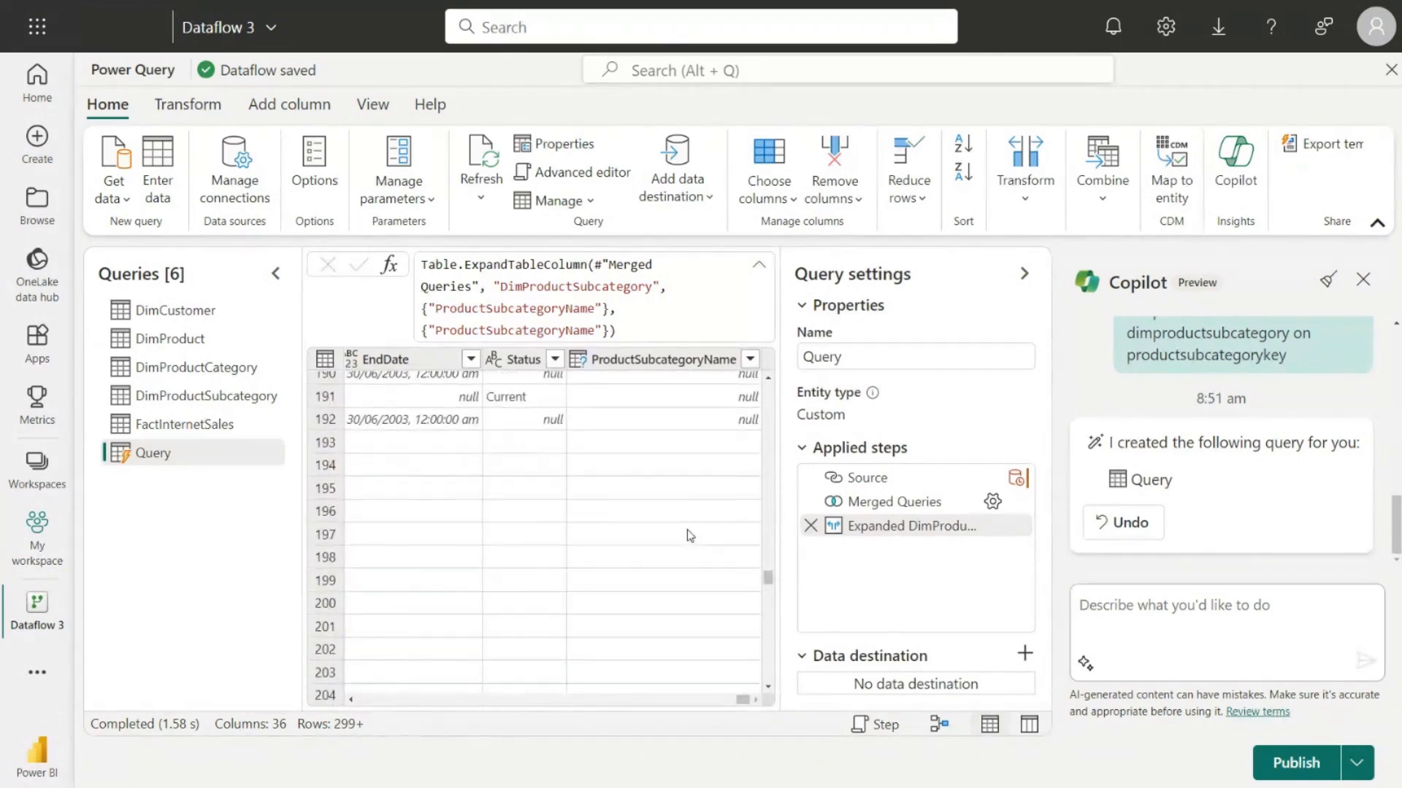
{"action": "scroll", "scroll_direction": "down", "scroll_amount": 3}
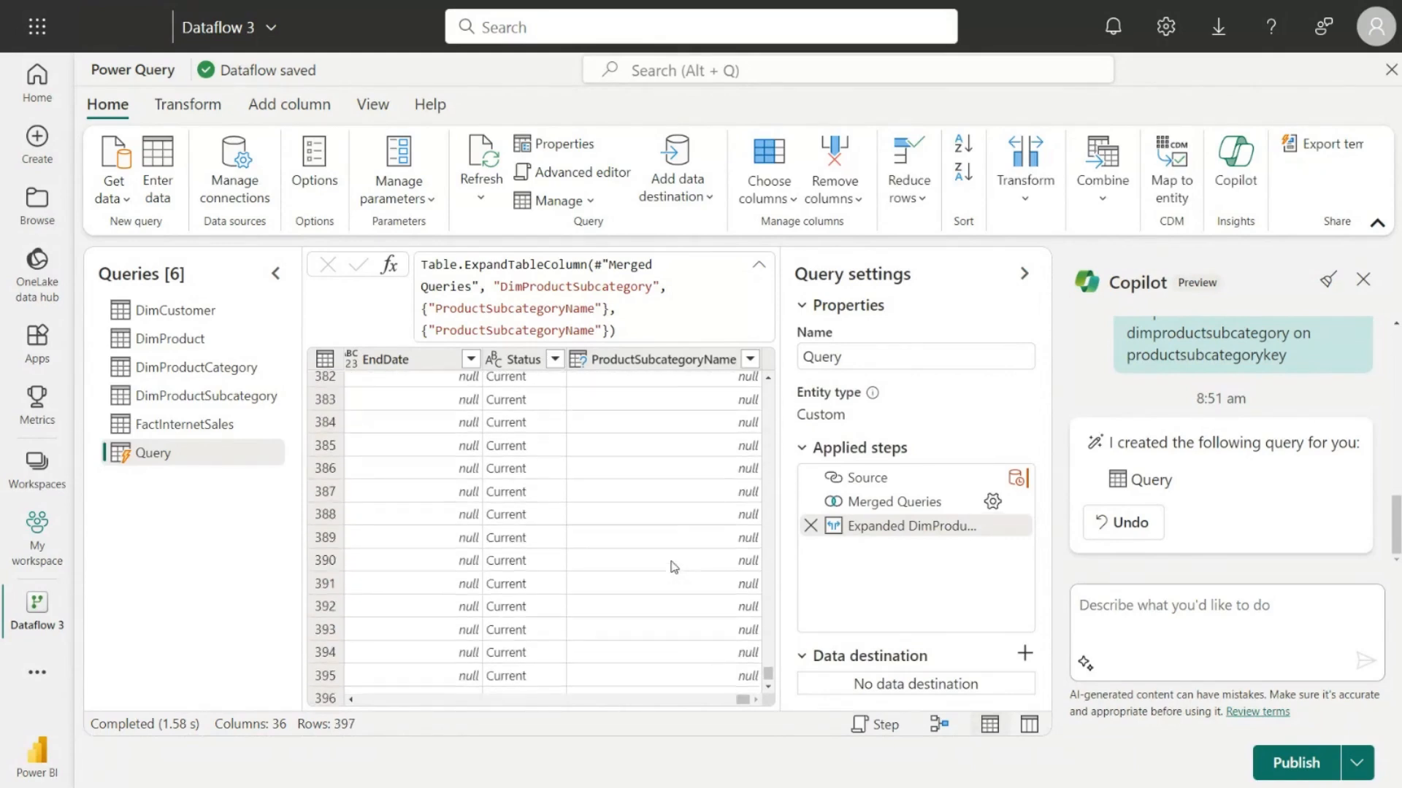
{"action": "scroll", "scroll_direction": "down", "scroll_amount": 3}
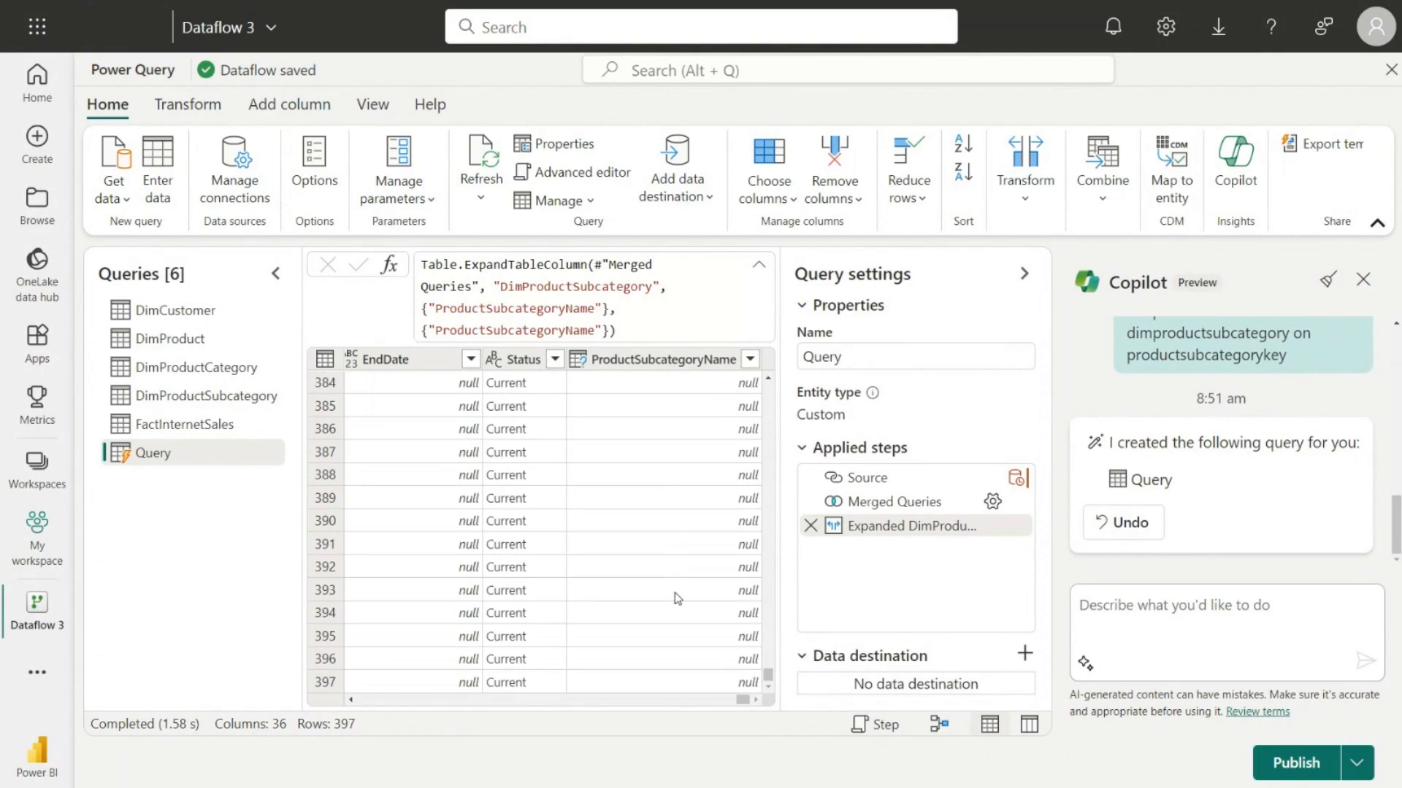
{"action": "mouse_move", "coordinate": [707, 613]}
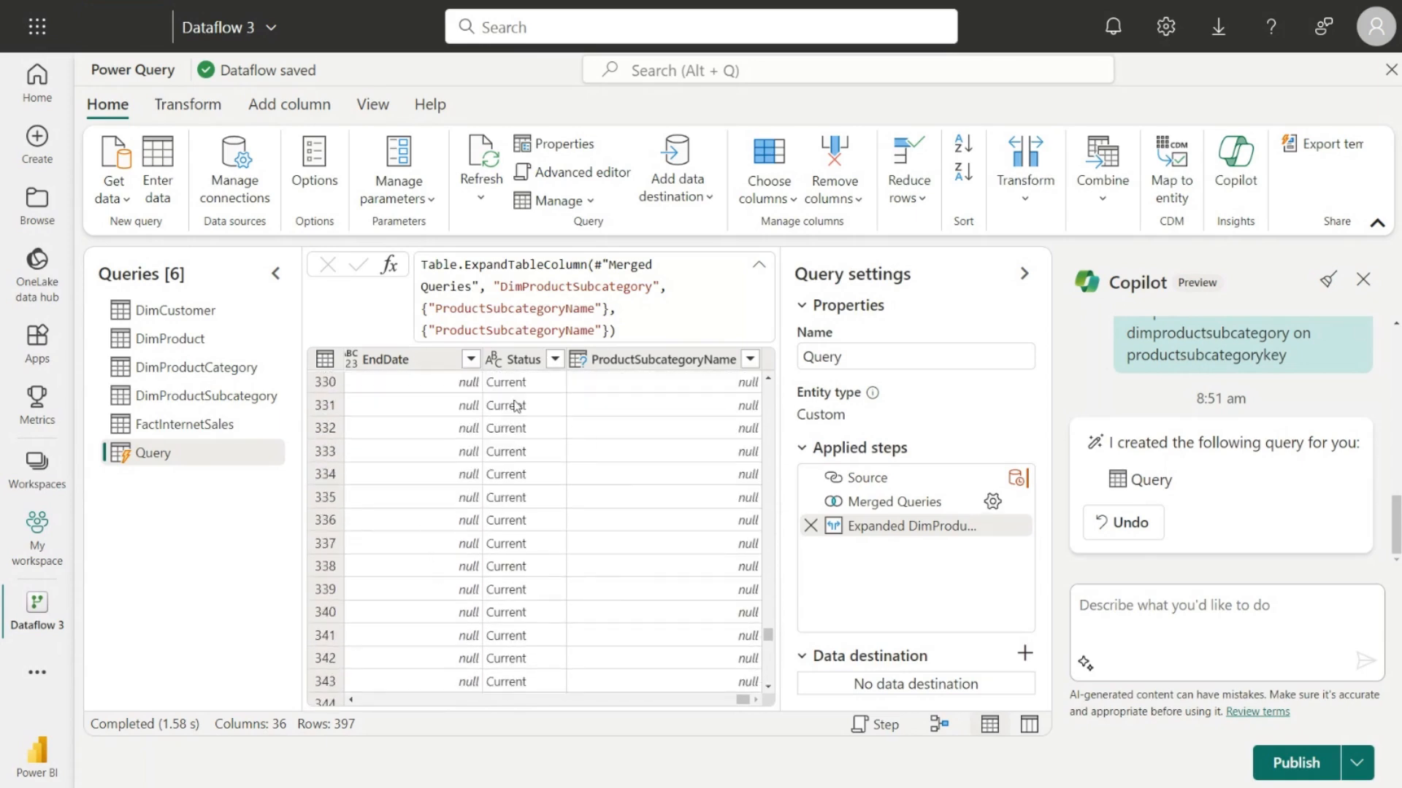
{"action": "mouse_move", "coordinate": [712, 701]}
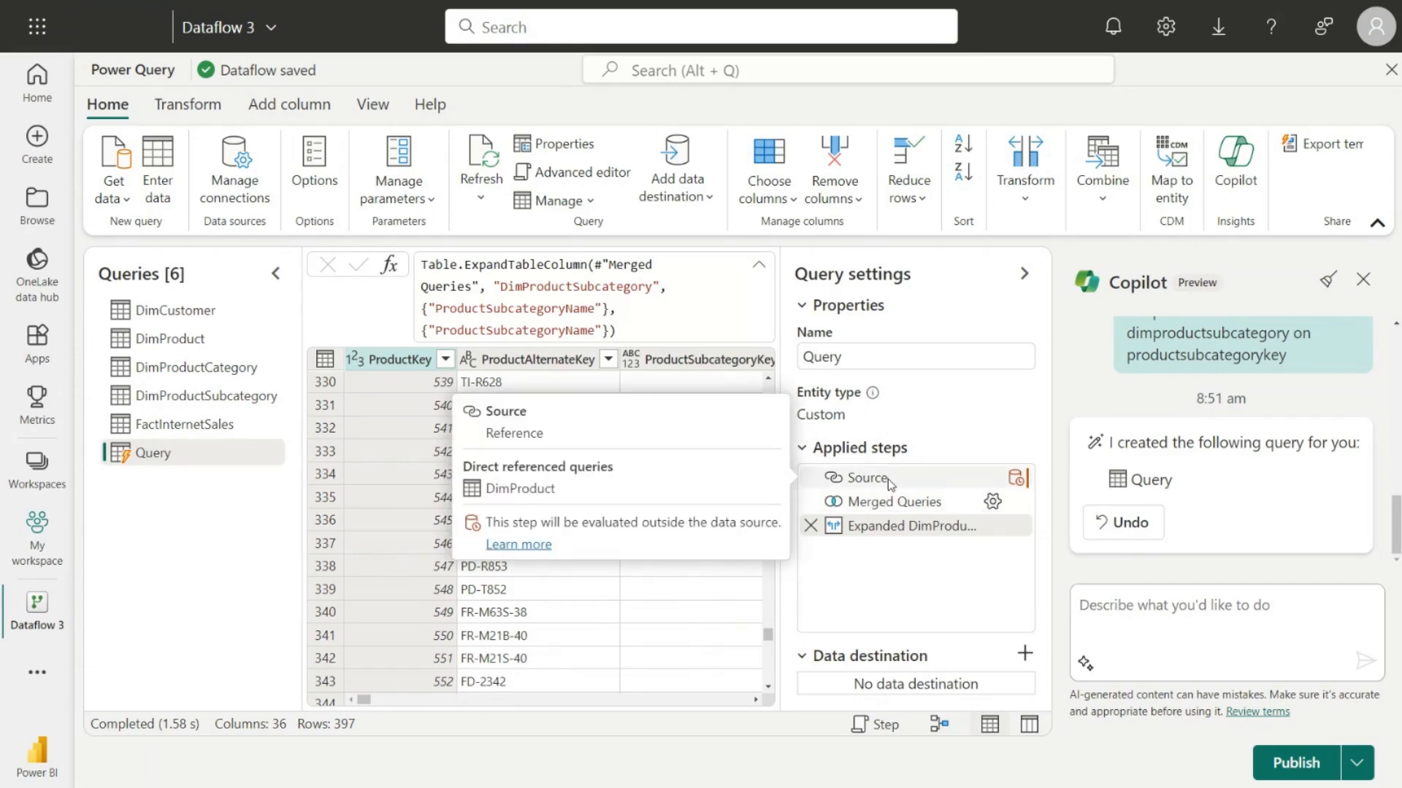
{"action": "left_click", "coordinate": [867, 477]}
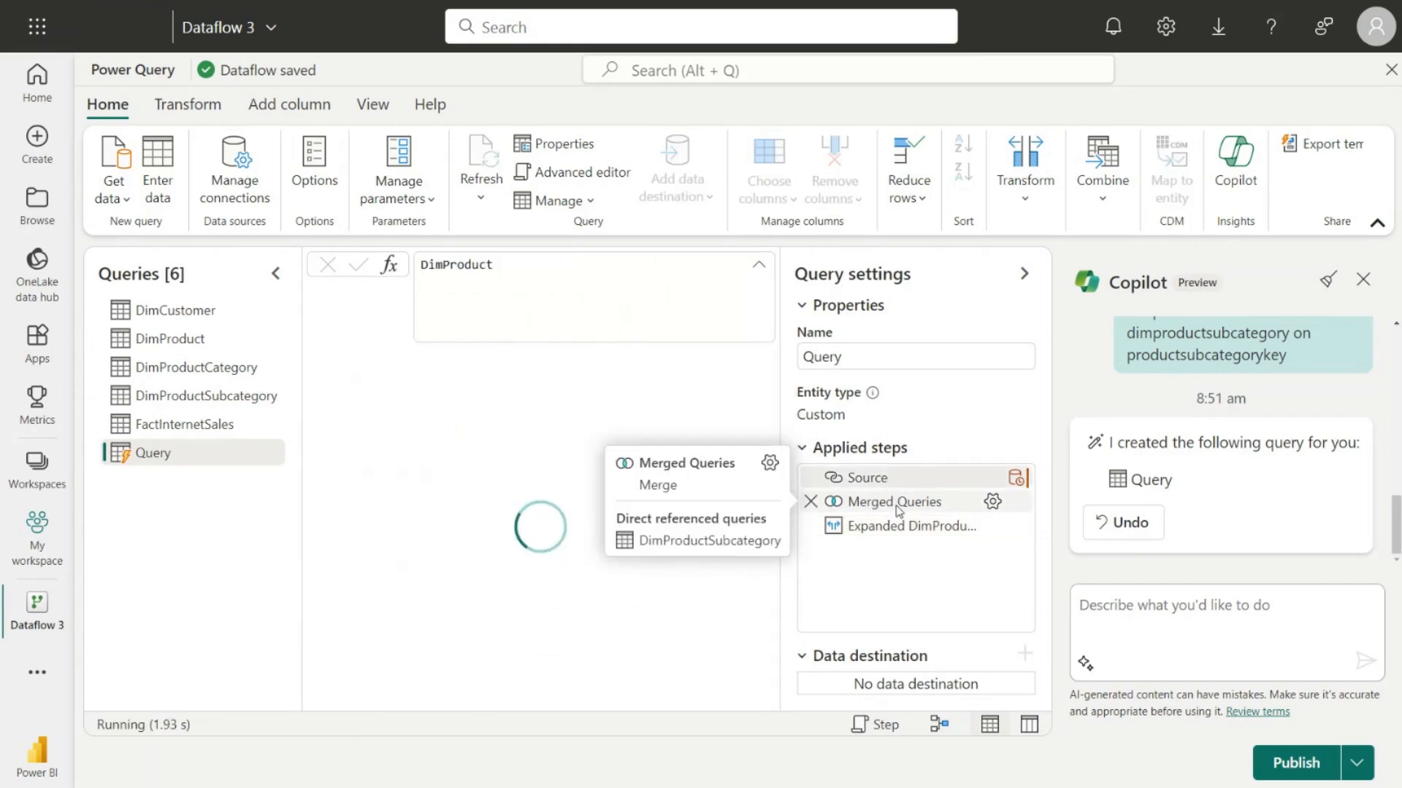
{"action": "left_click", "coordinate": [895, 501]}
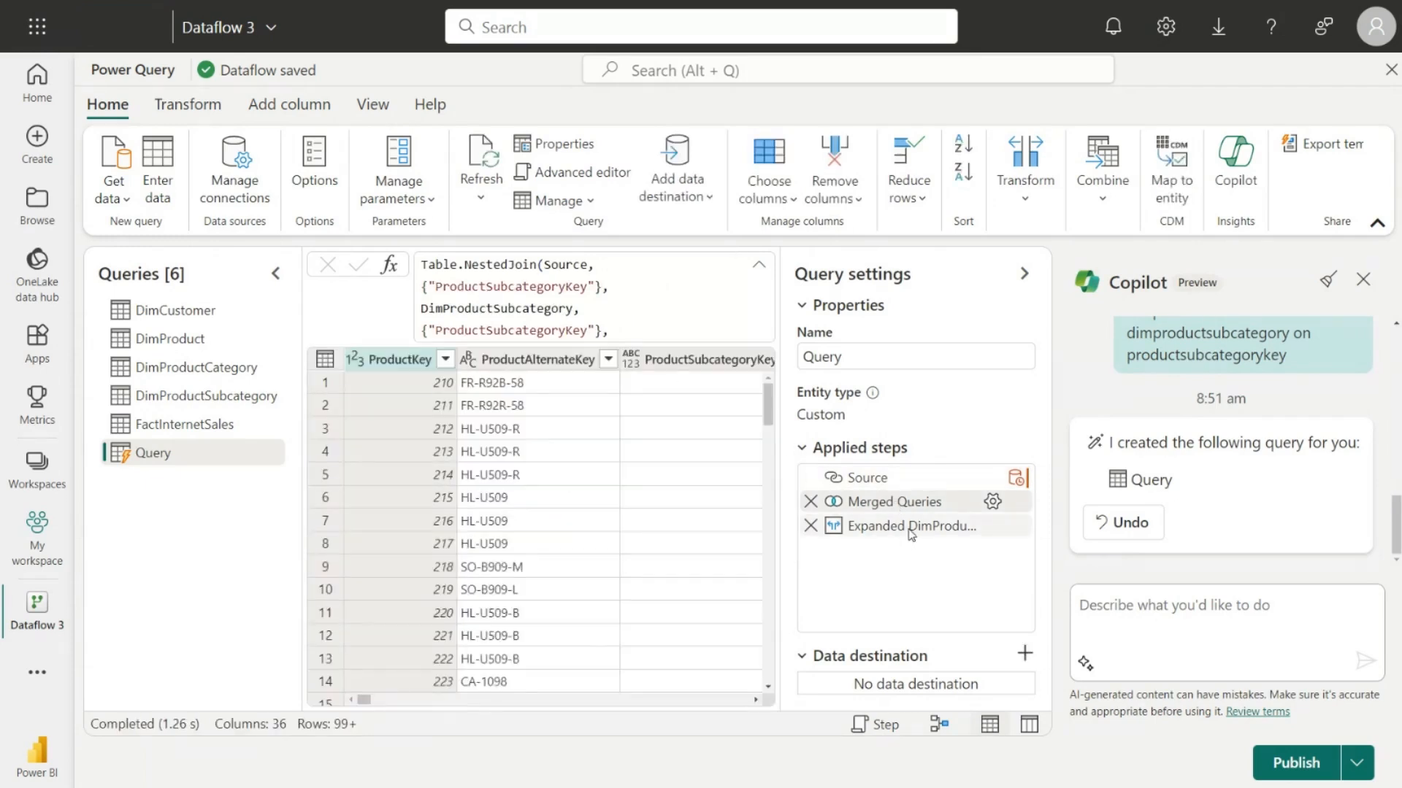
{"action": "left_click", "coordinate": [913, 526]}
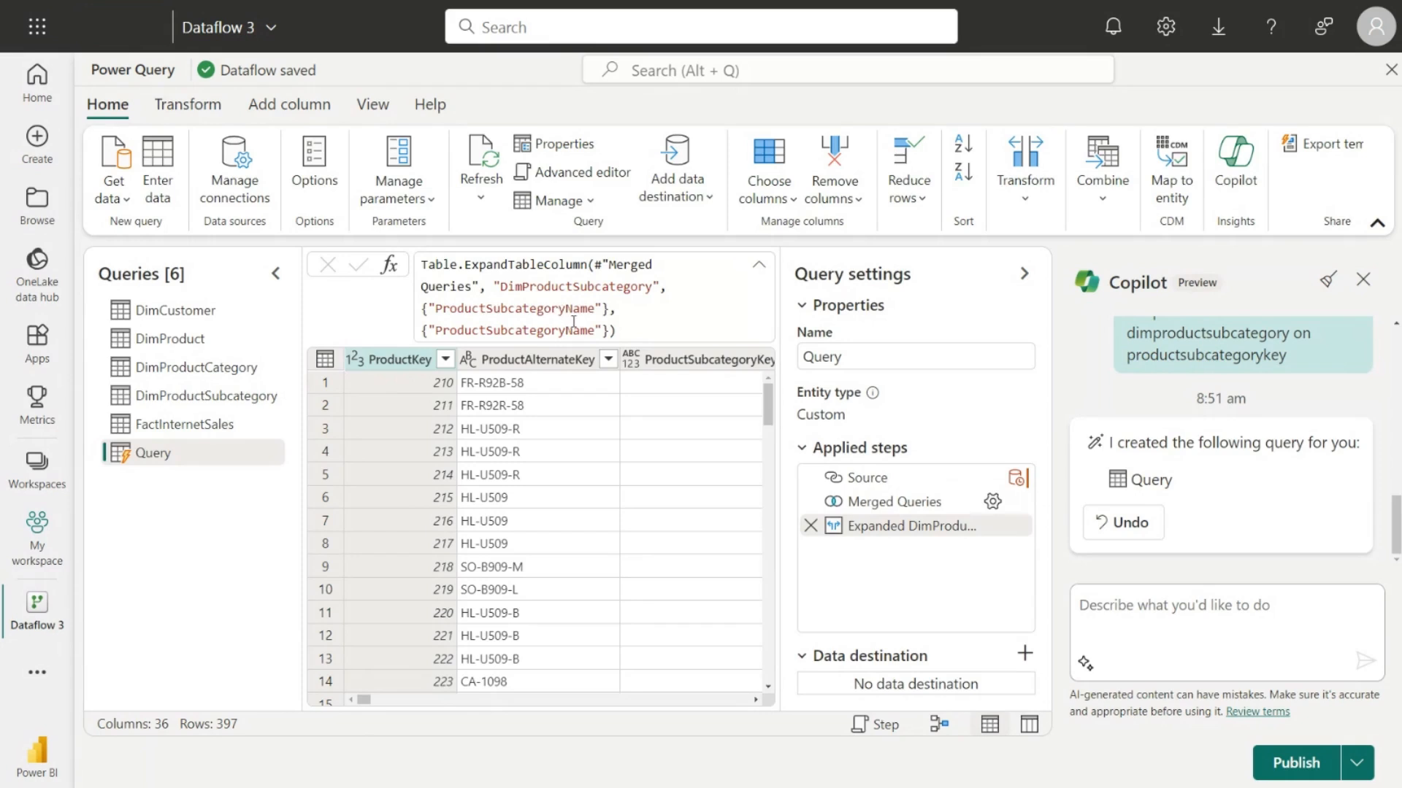